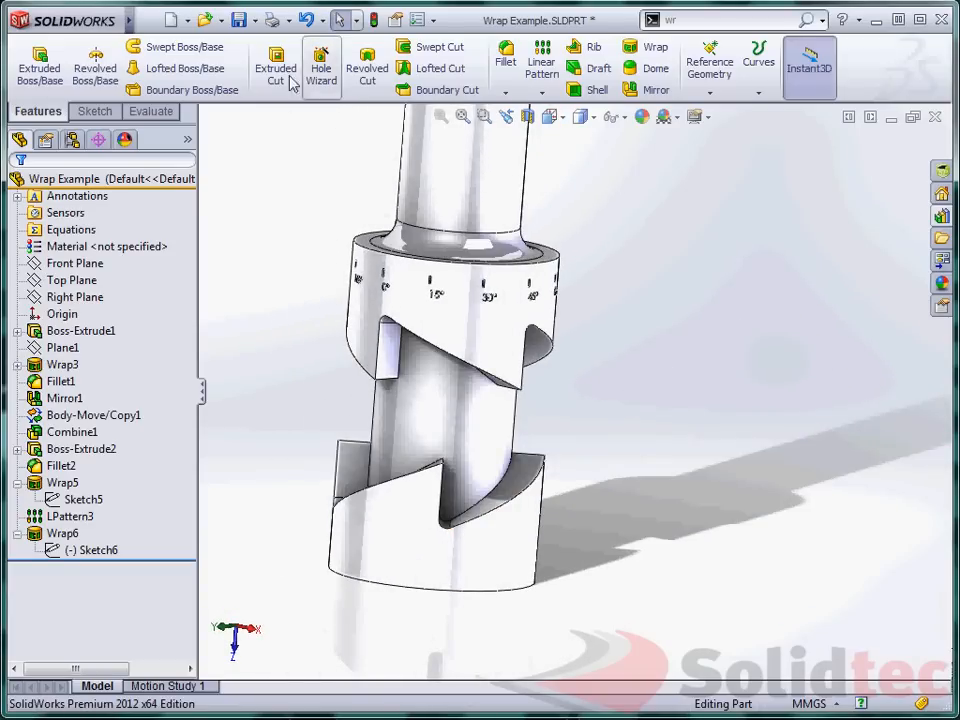
- Start a new document to bring up the template chooser
left_click(168, 20)
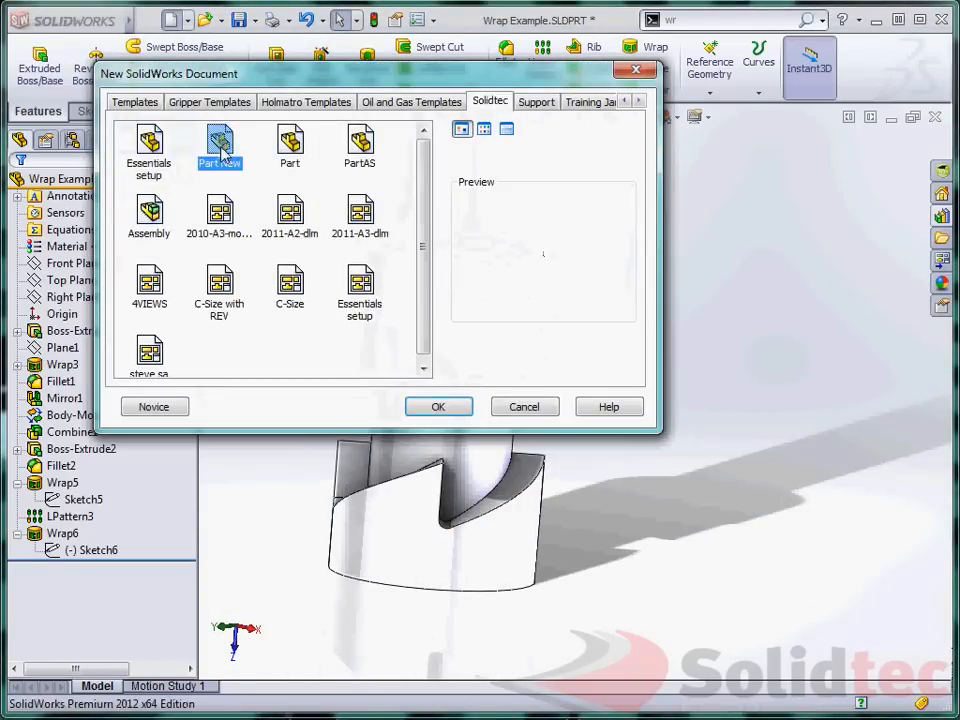
- From the Part template, extrude a Ø100 mm circle on the Top Plane into an 80 mm cylinder
left_click(438, 406)
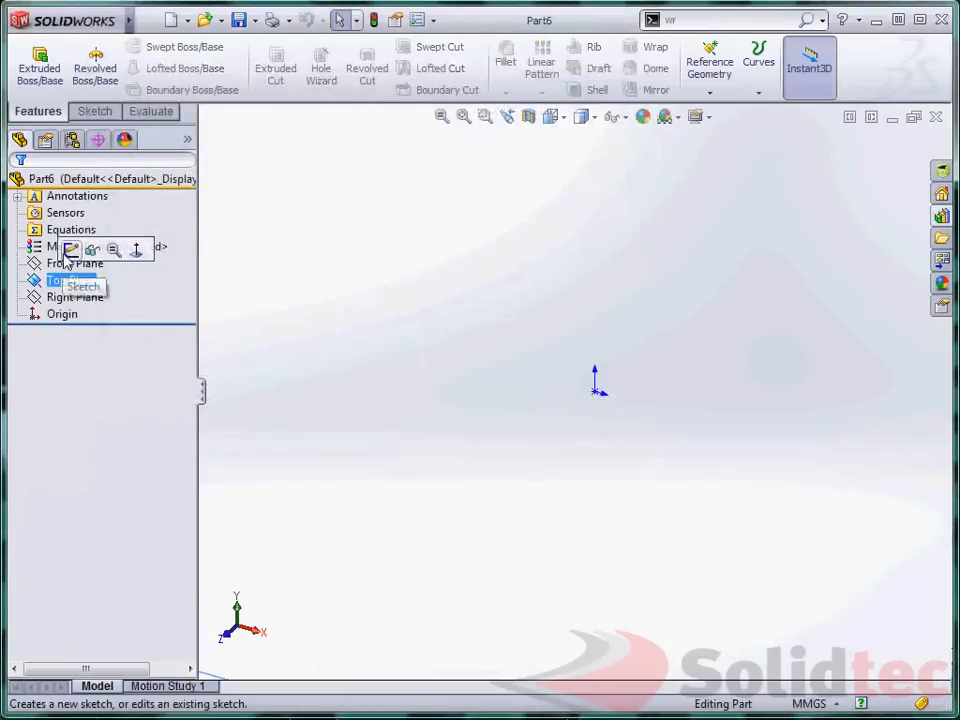
left_click(84, 286)
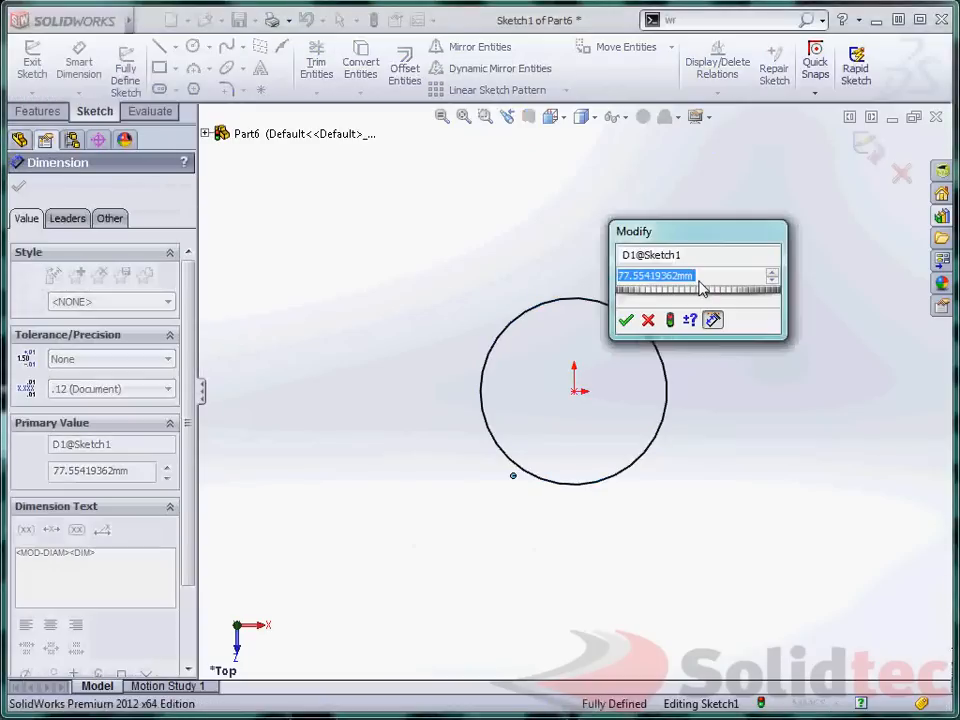
left_click(626, 320)
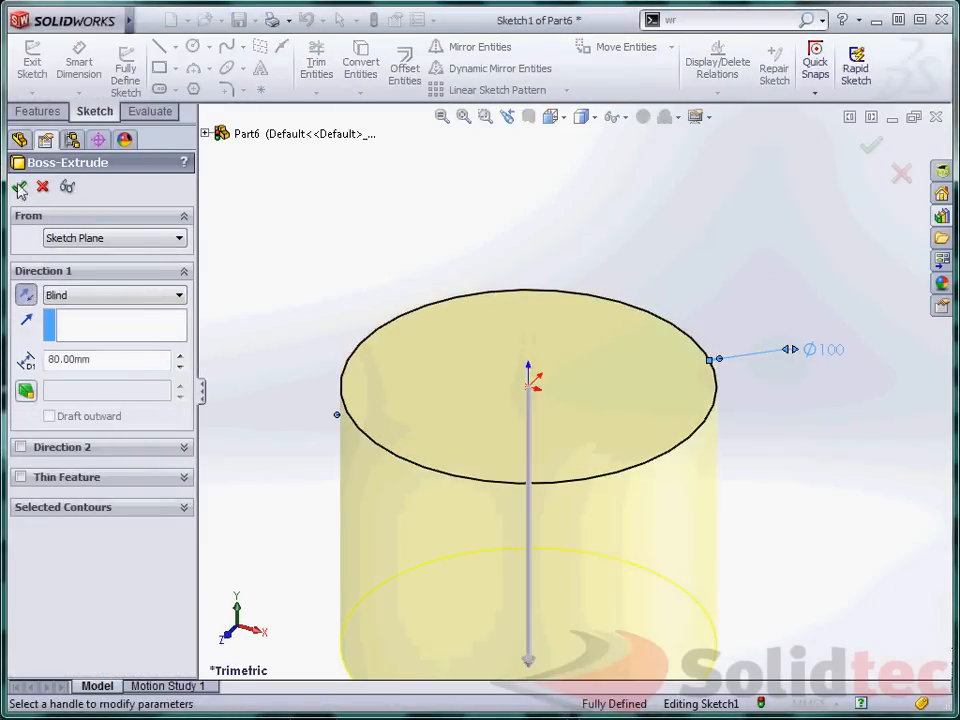
left_click(872, 144)
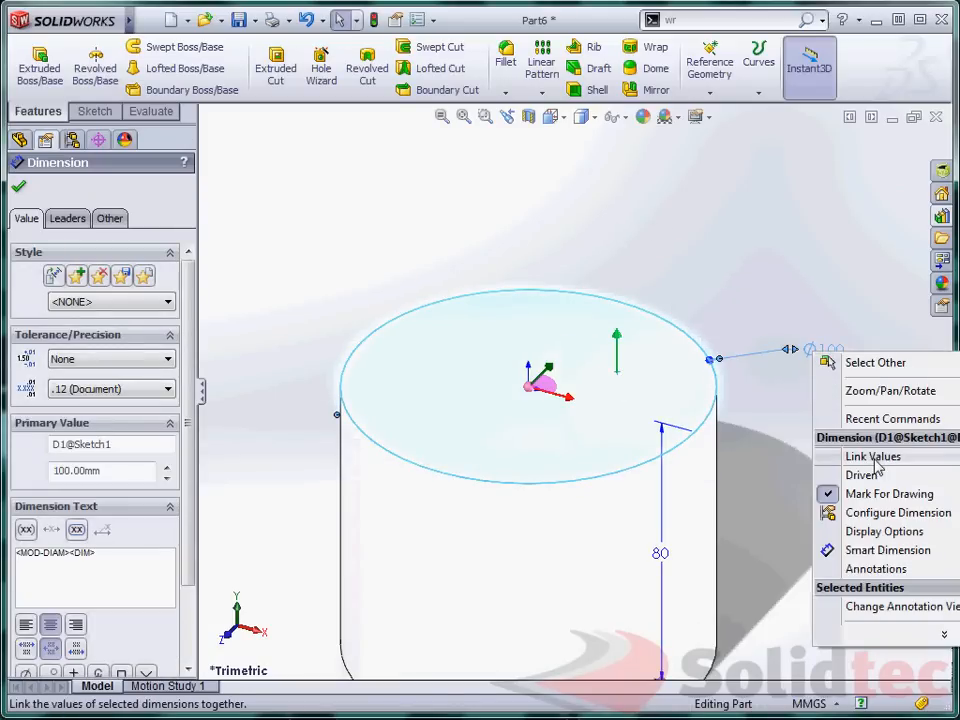
- Link the cylinder's diameter dimension to a shared value named DIA
left_click(872, 456)
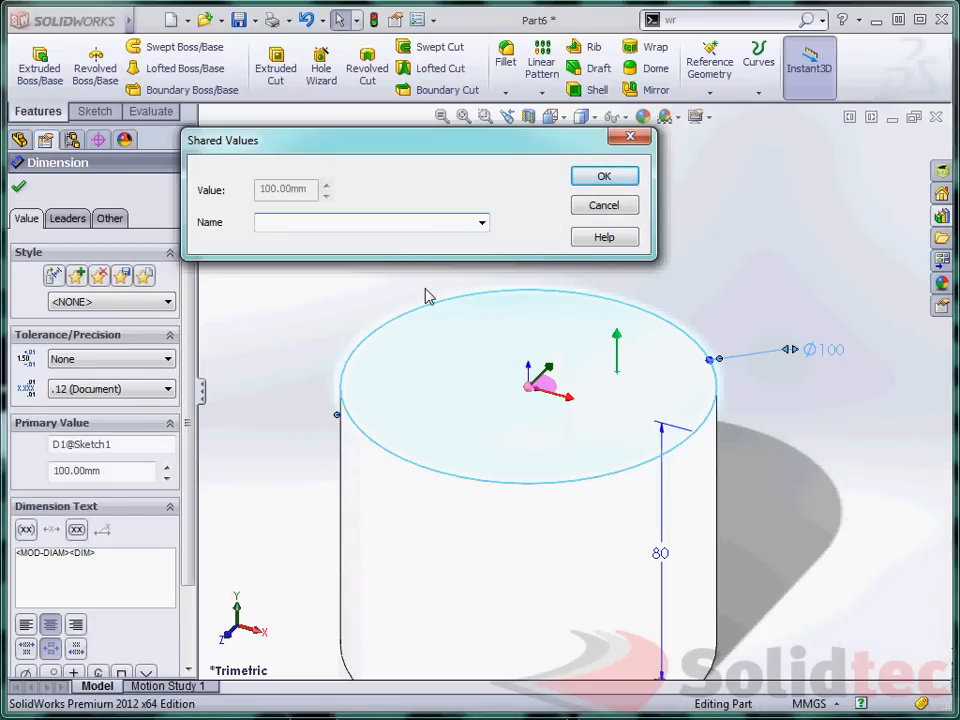
type("DIA")
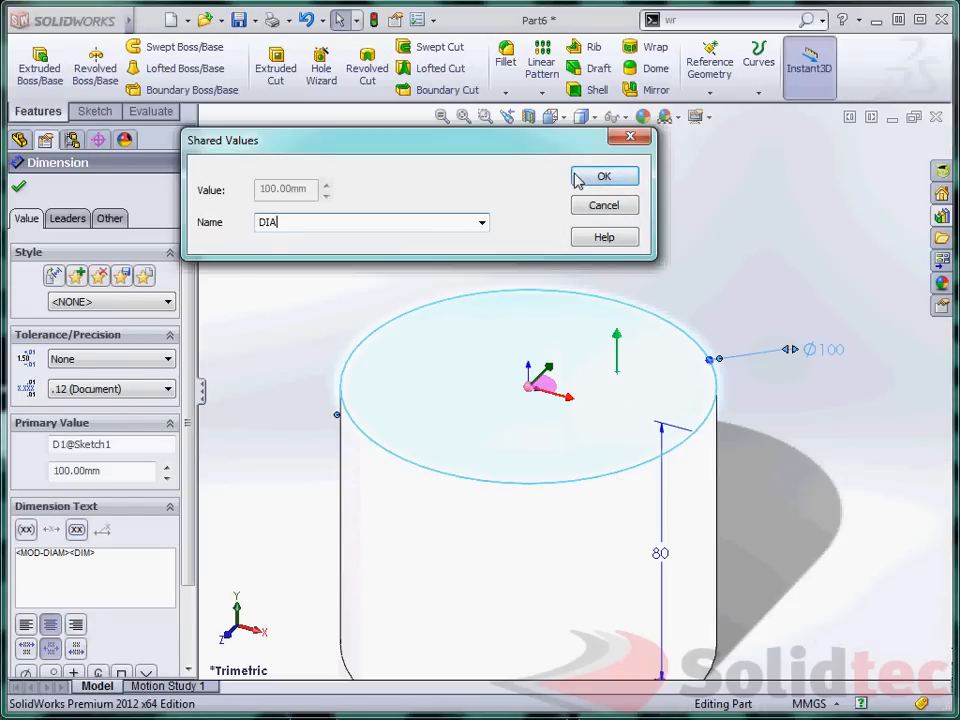
left_click(604, 176)
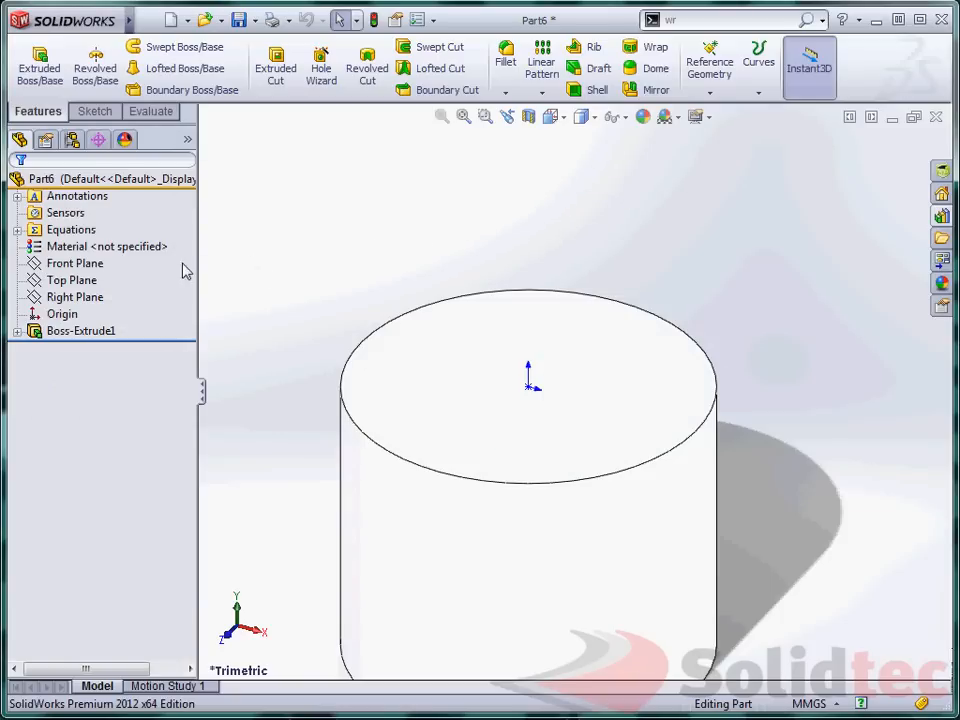
- Create Plane1 parallel to the Front Plane and tangent to the cylinder's side face, then select it
left_click(74, 262)
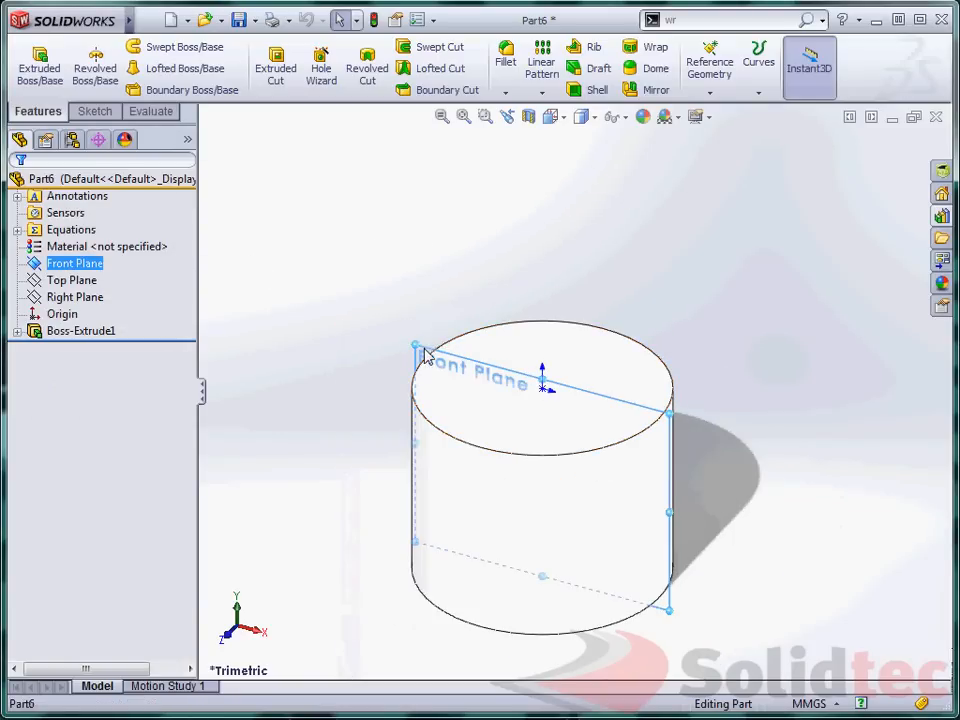
left_click(708, 62)
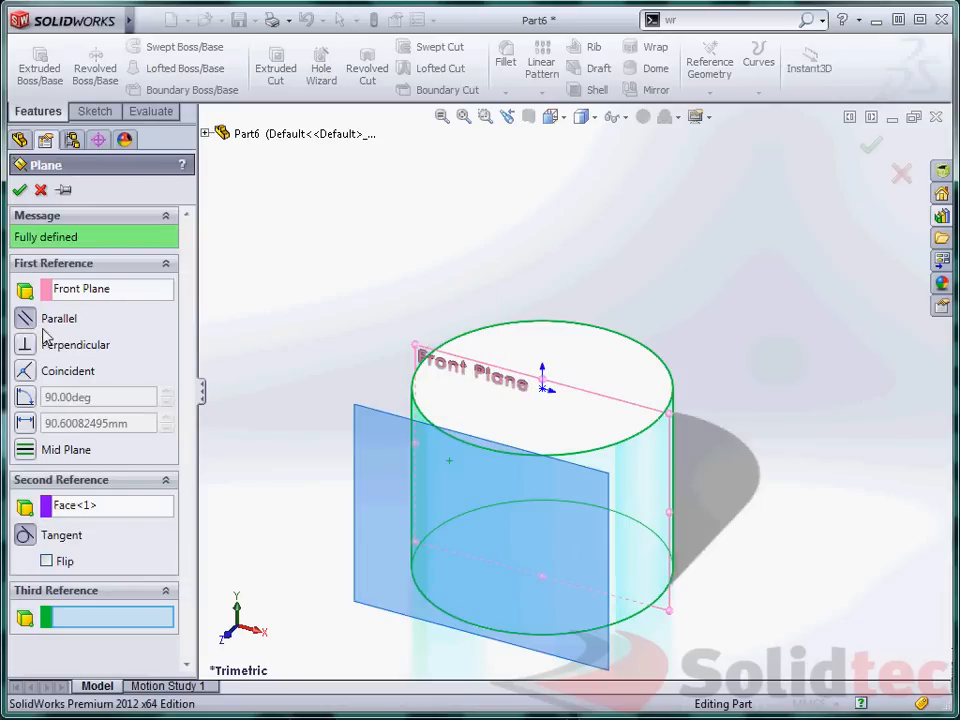
left_click(18, 190)
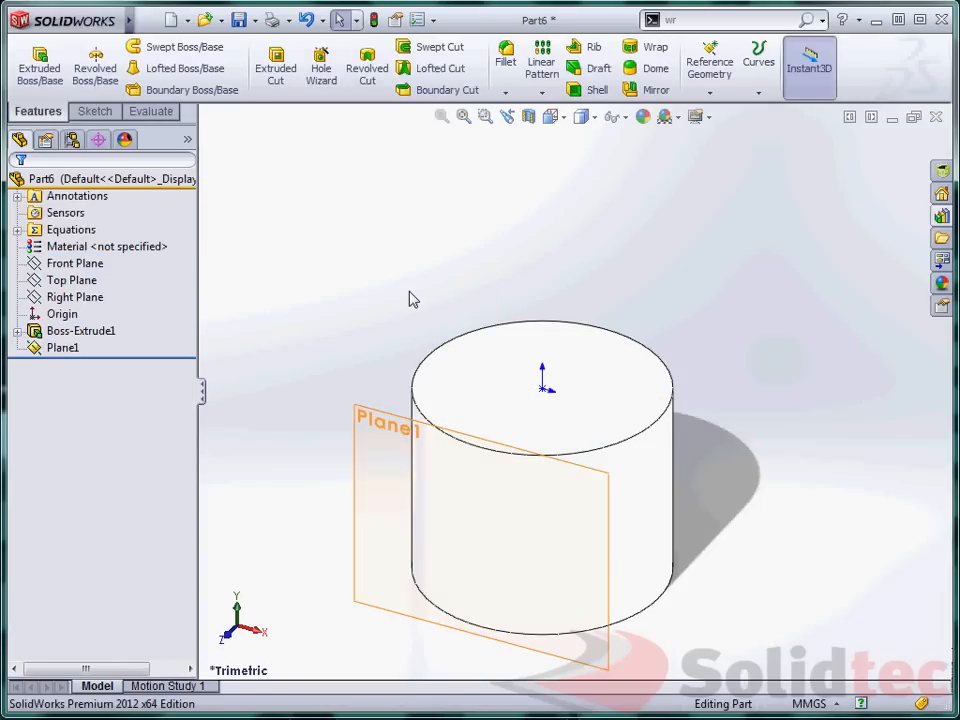
left_click(62, 348)
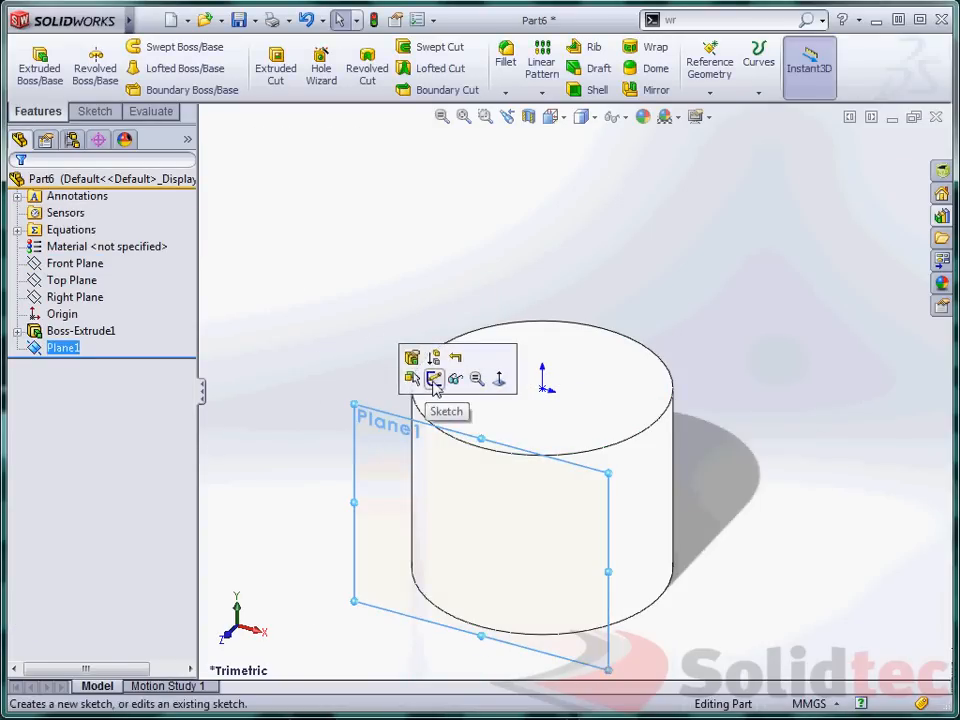
- Sketch on Plane1 a corner rectangle 62 mm tall with width ="DIA"*pi (314.16 mm)
left_click(436, 380)
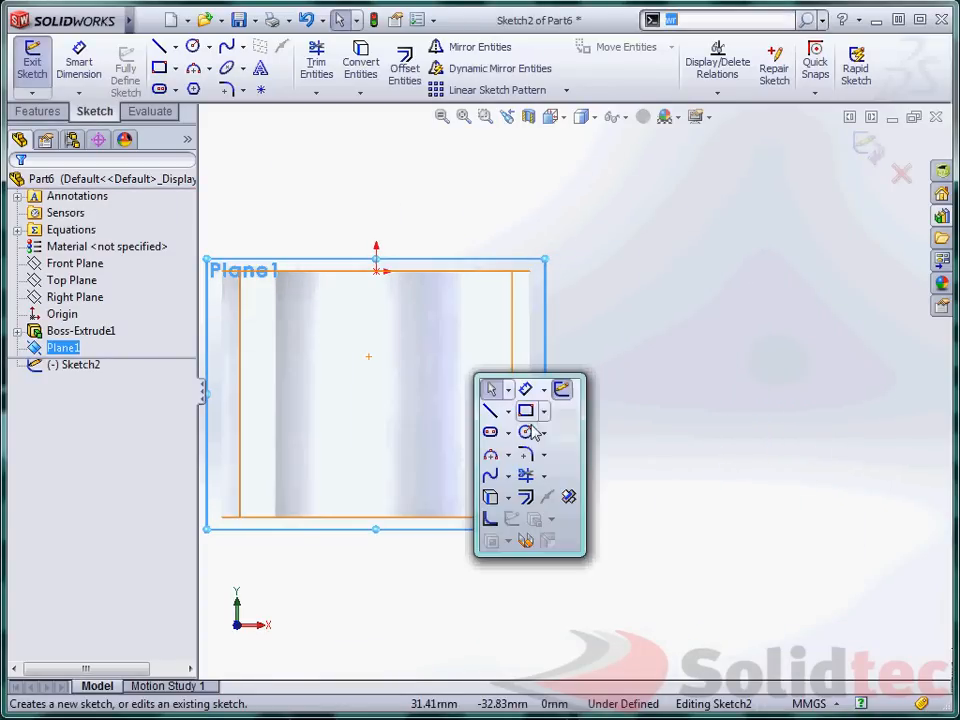
left_click(524, 412)
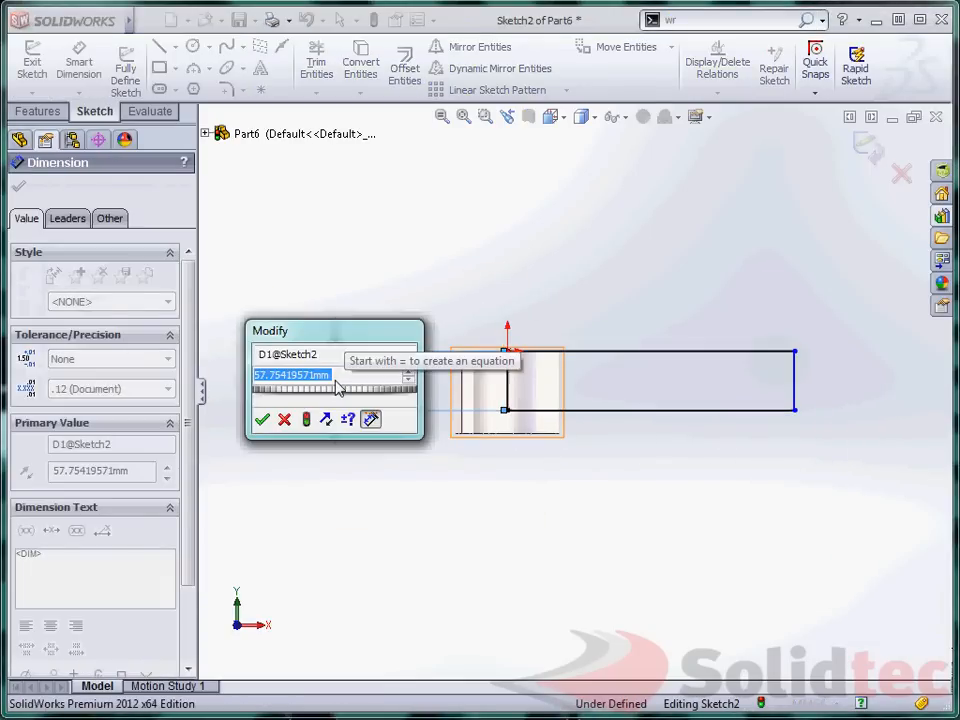
left_click(262, 420)
type("=")
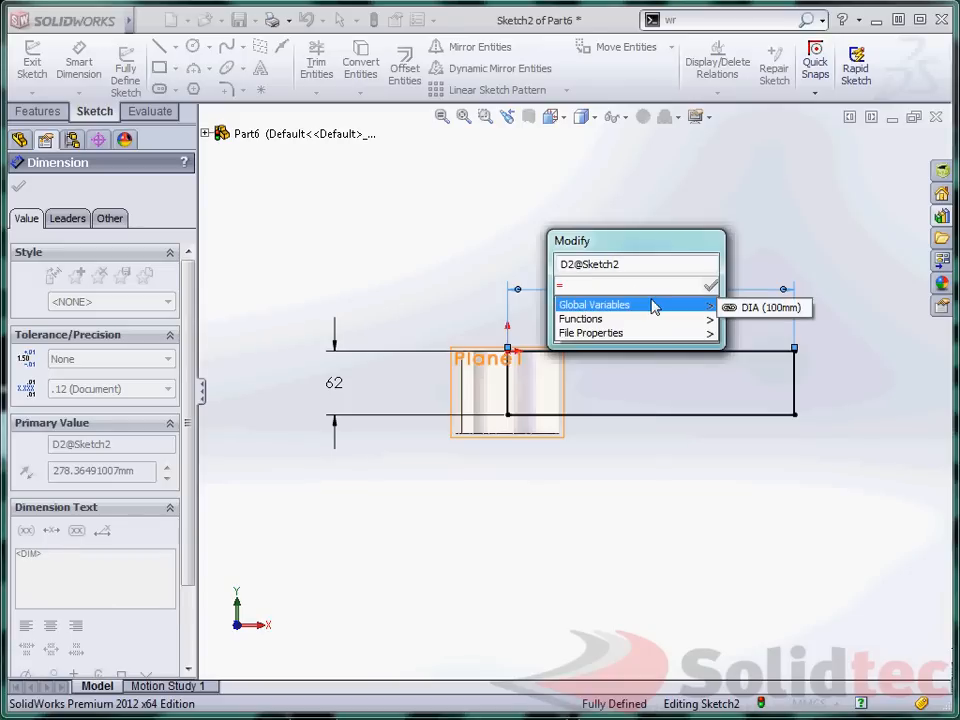
left_click(770, 308)
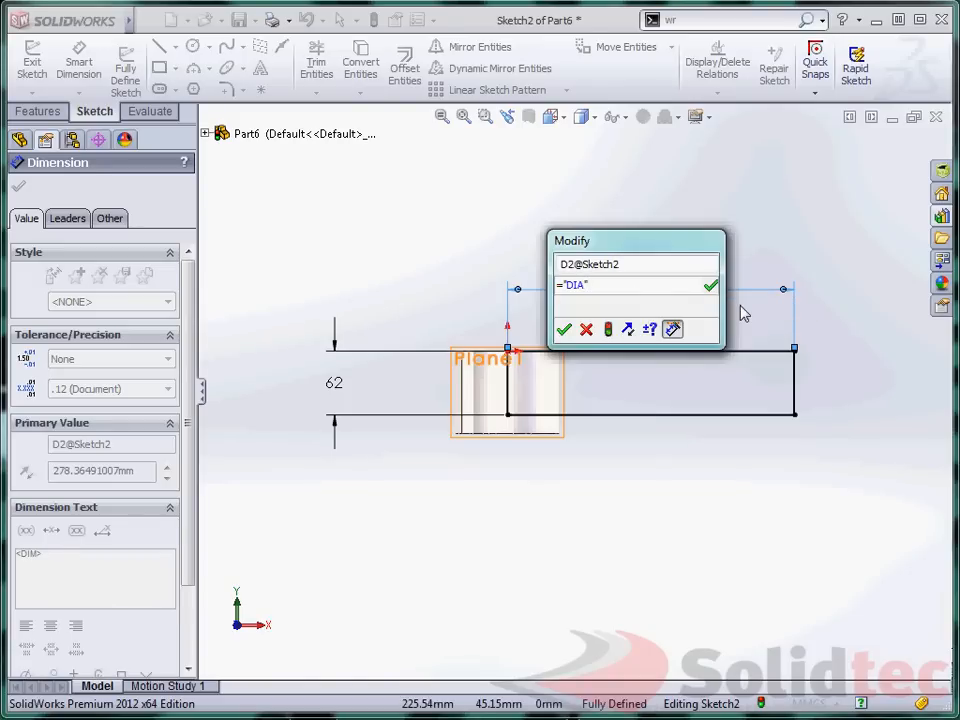
type("\"p")
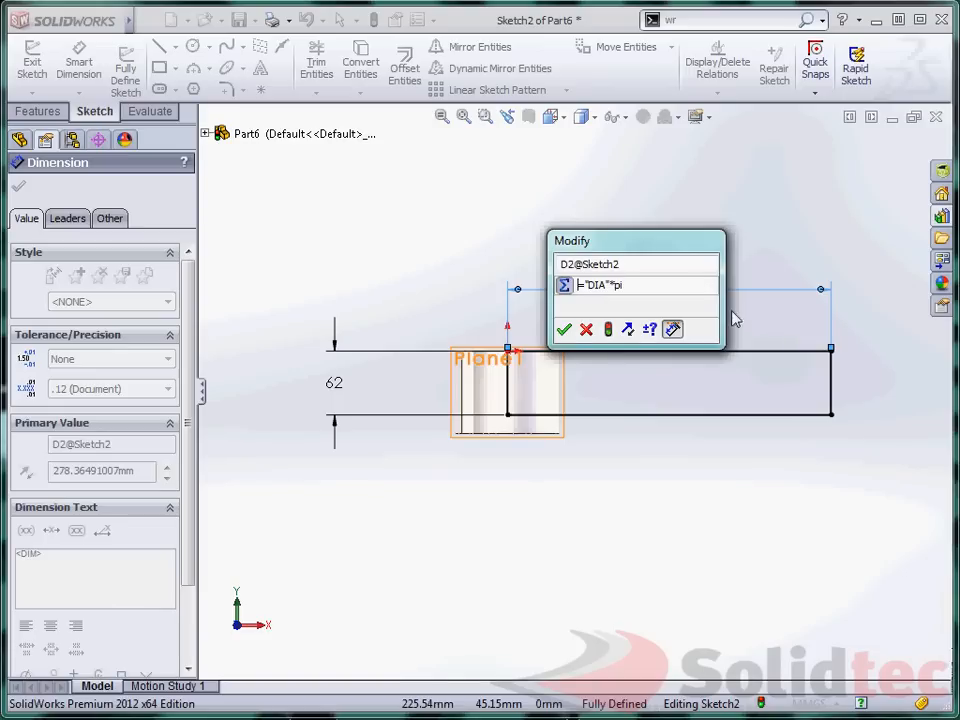
left_click(564, 330)
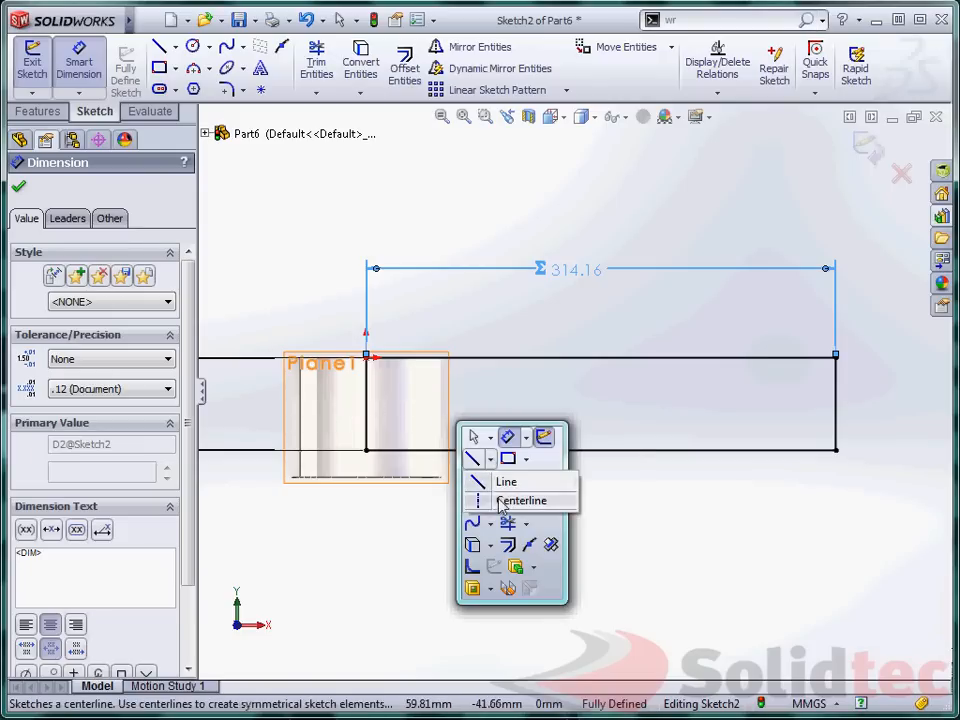
- Draw a centerline and the sawtooth line profile across the rectangle to its right edge
left_click(520, 500)
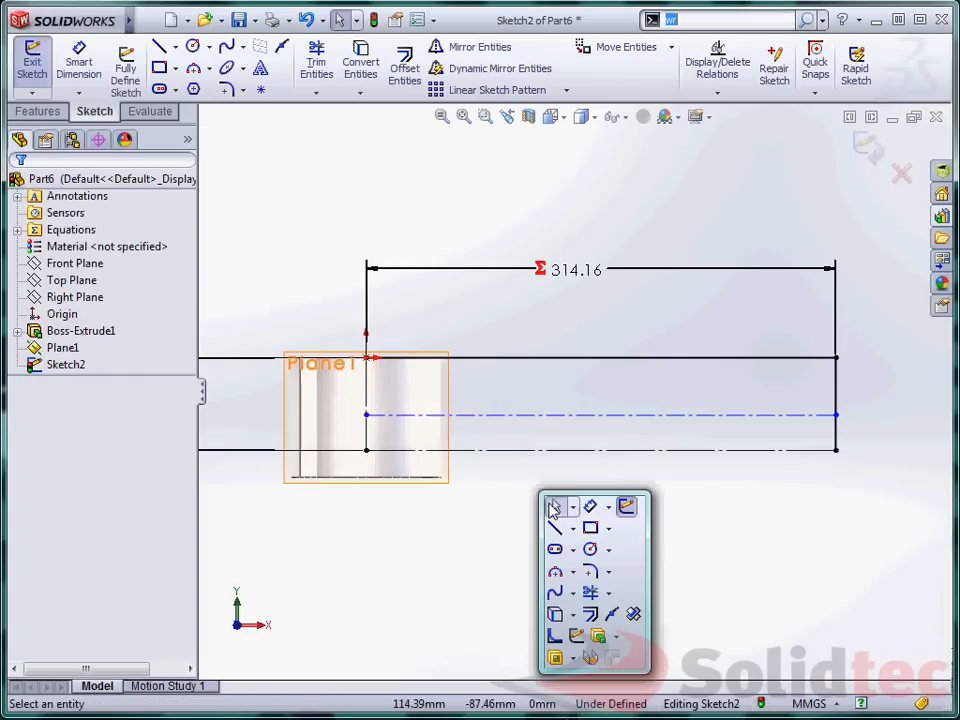
left_click(556, 508)
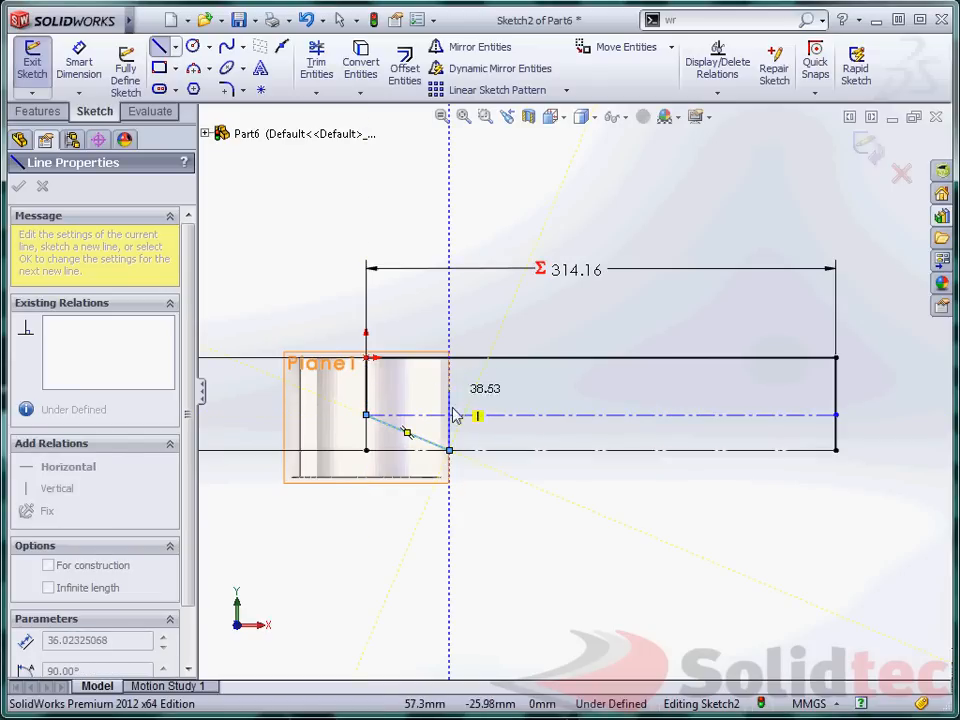
left_click_drag(478, 414, 548, 456)
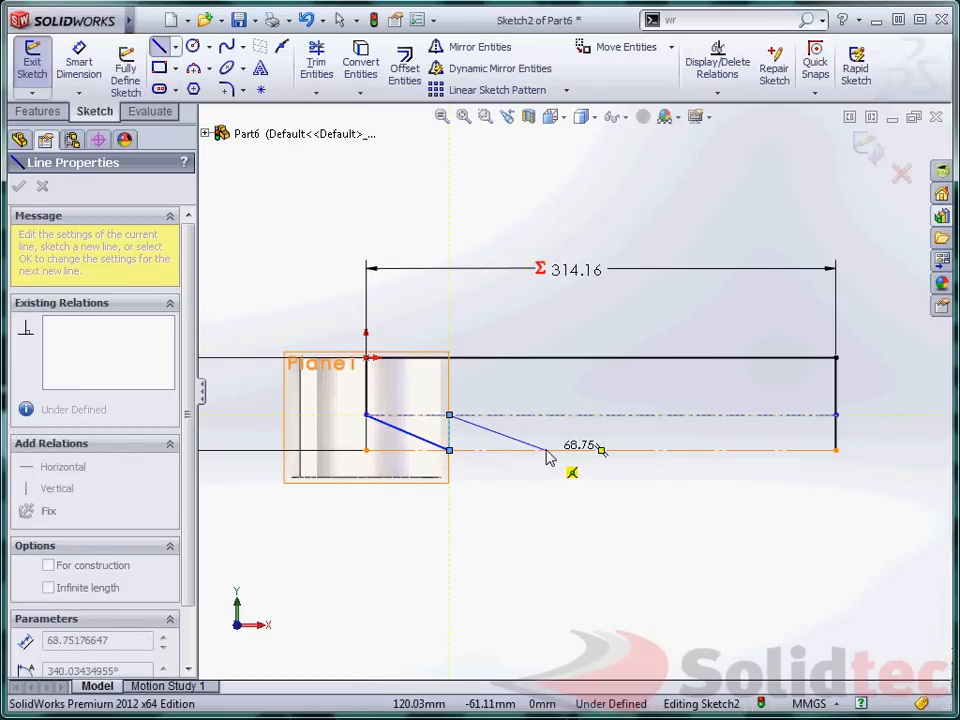
left_click(672, 448)
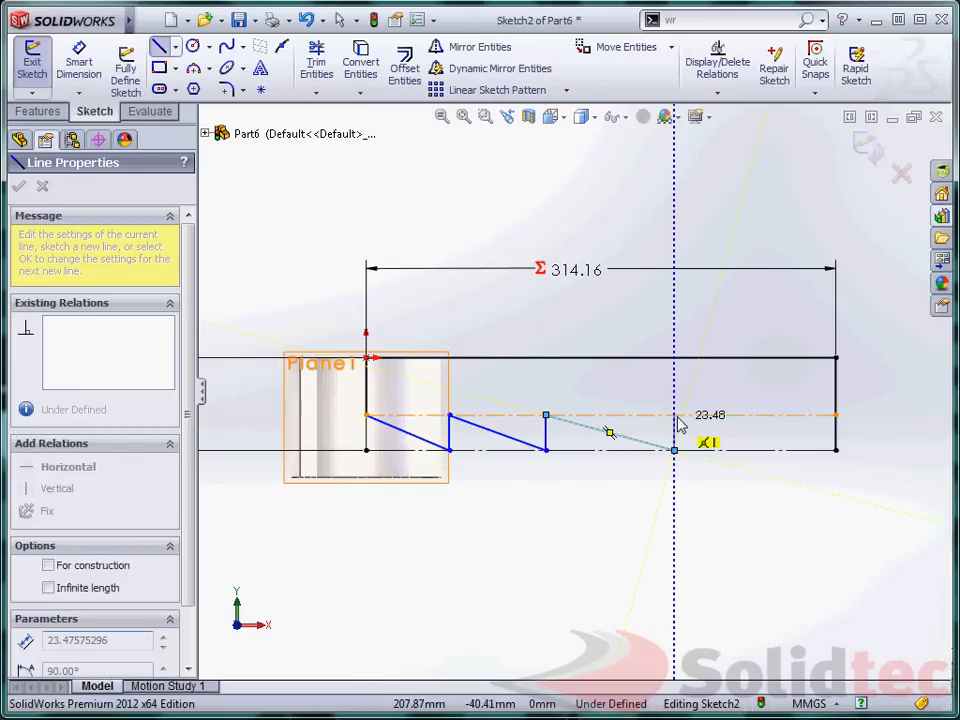
left_click(820, 450)
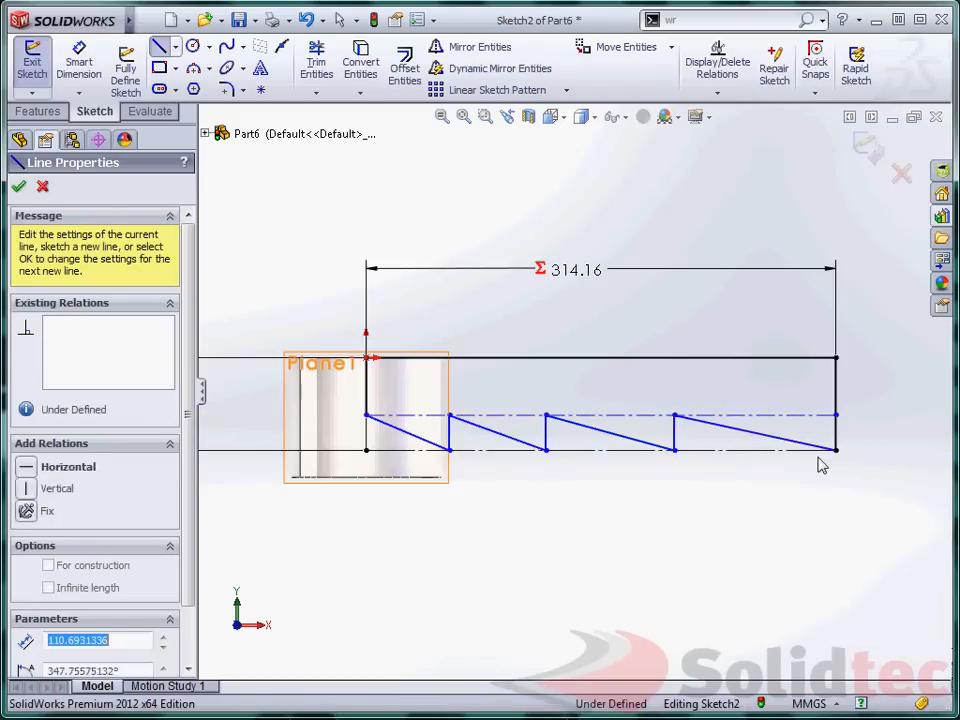
left_click(18, 188)
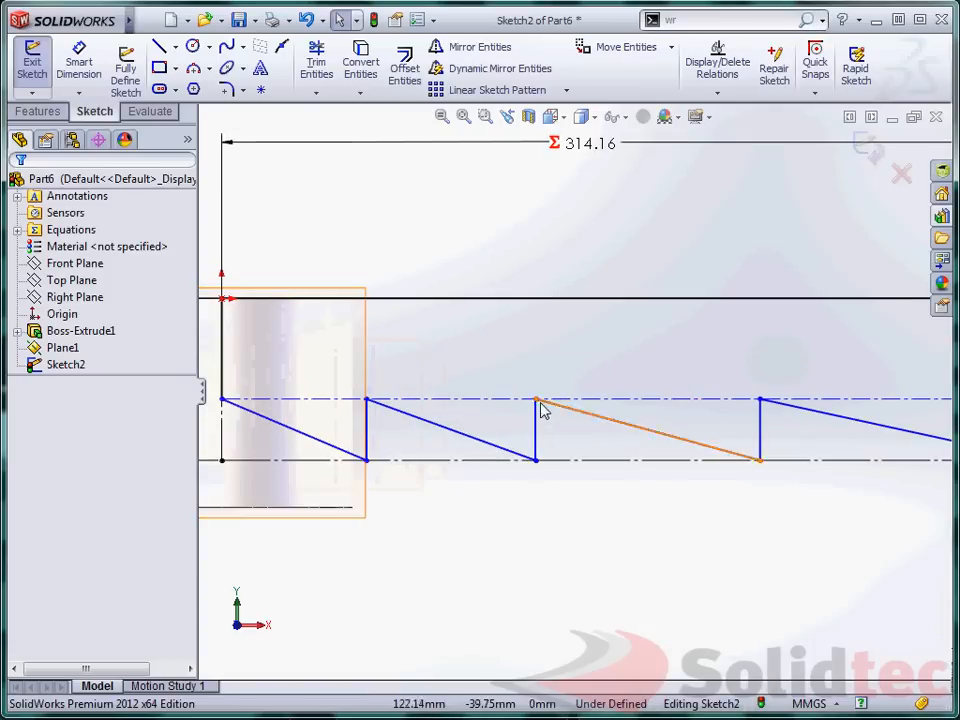
- Dimension the sawtooth fully over the 314.16 mm length and adjust its tooth height value
left_click(536, 400)
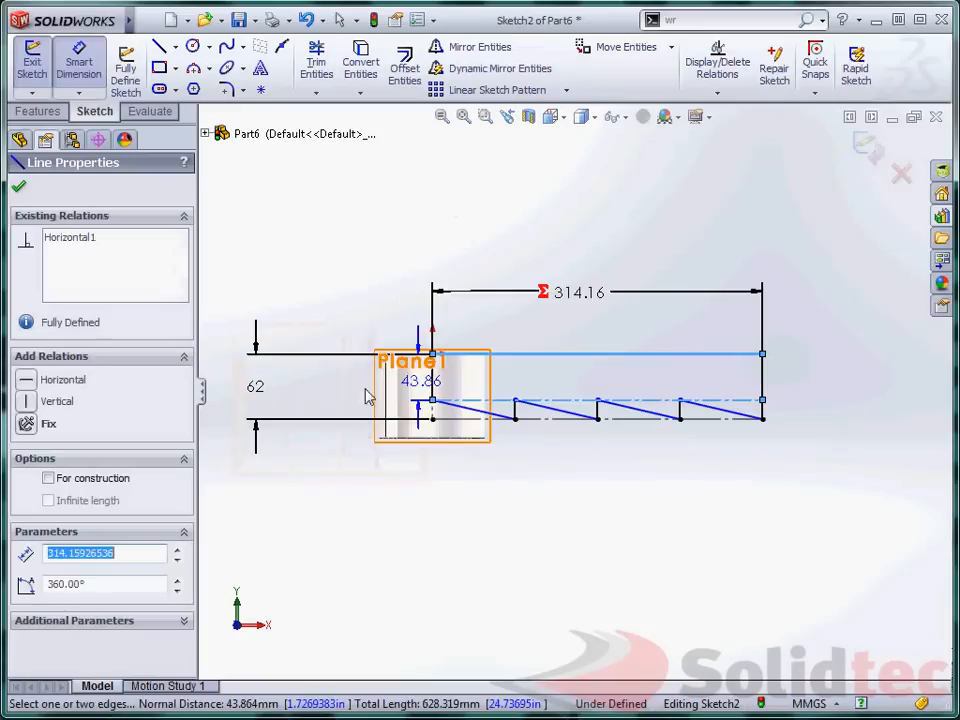
double_click(420, 380)
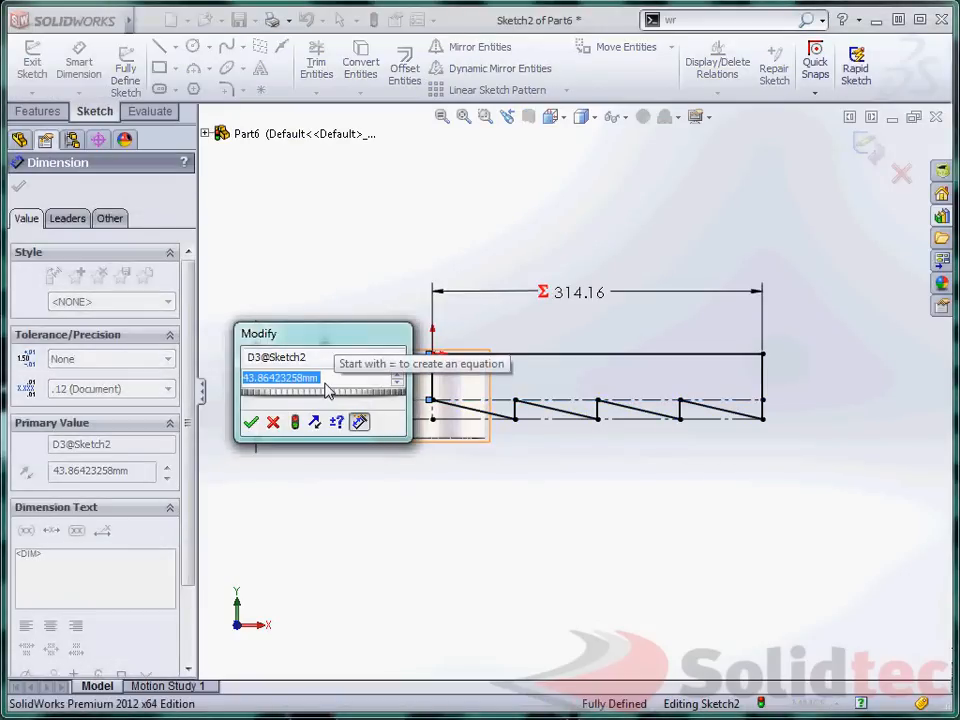
left_click(252, 420)
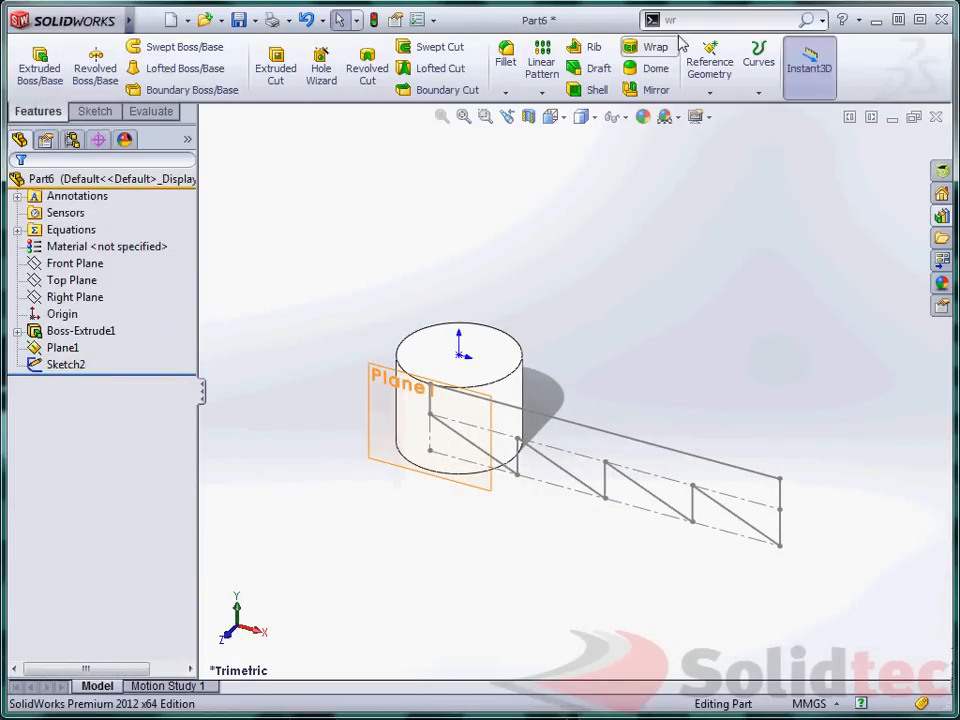
- Wrap Sketch2 onto the cylindrical face as a 12 mm deboss groove and fit the view
type("wr")
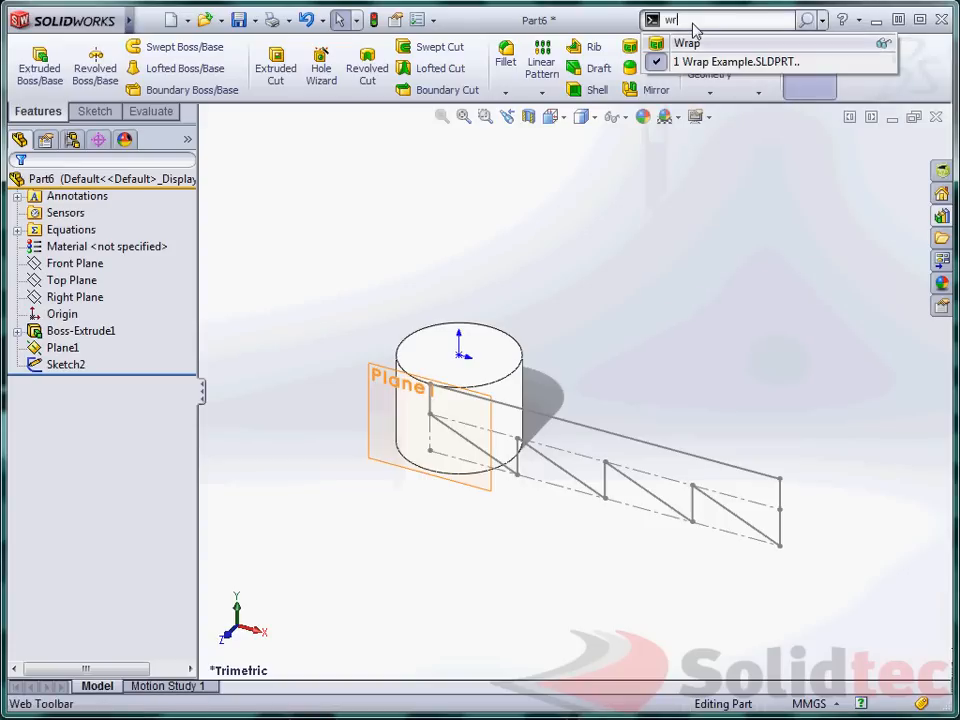
left_click(686, 42)
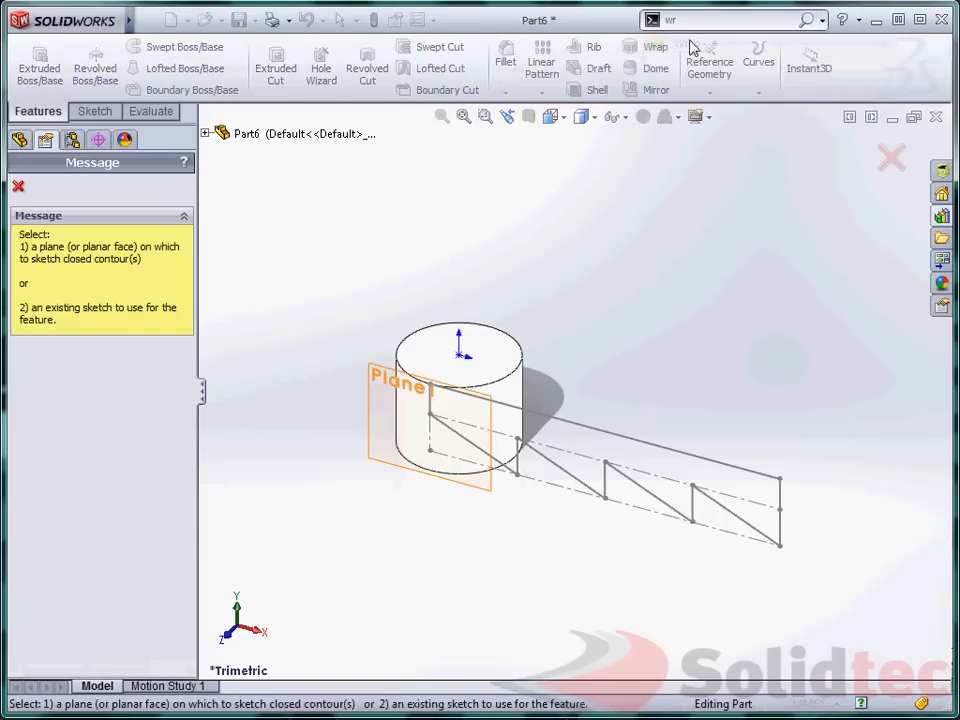
left_click(656, 46)
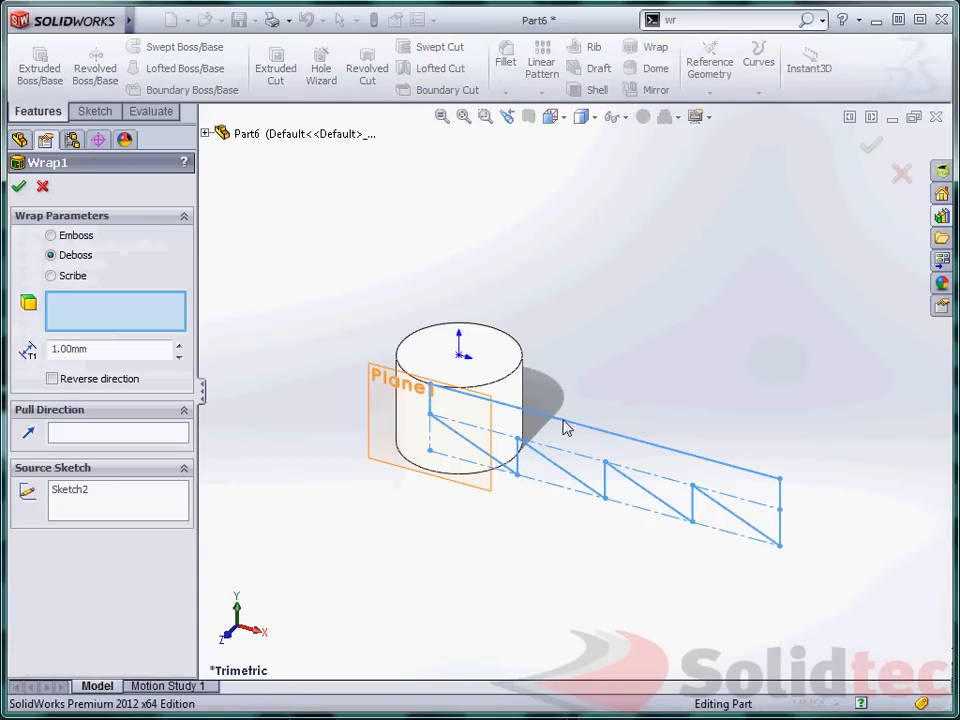
left_click(470, 410)
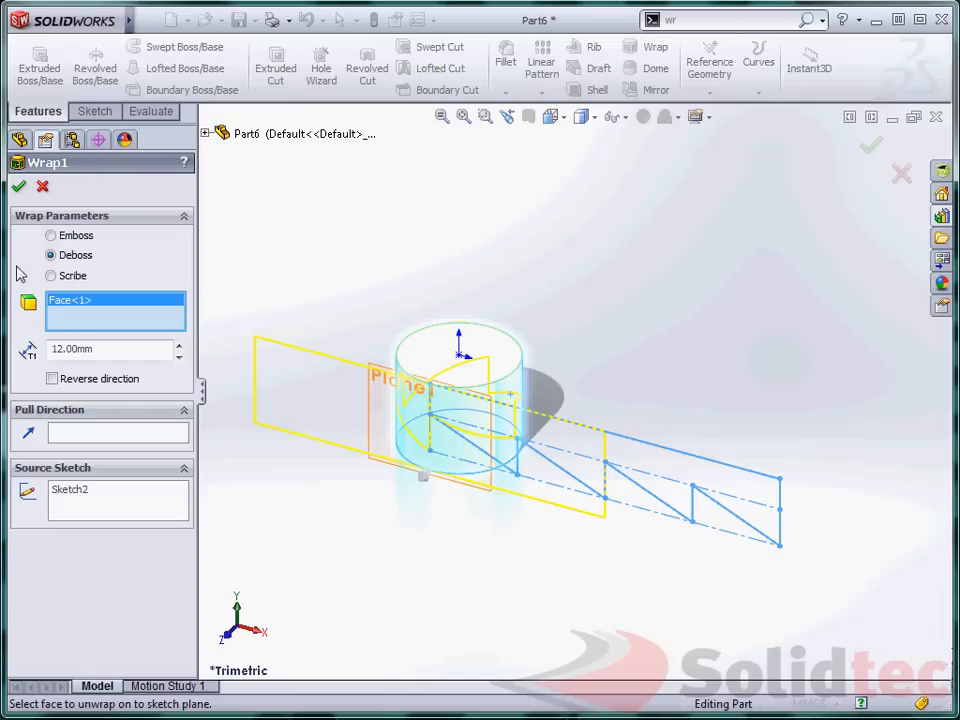
mouse_move(624, 462)
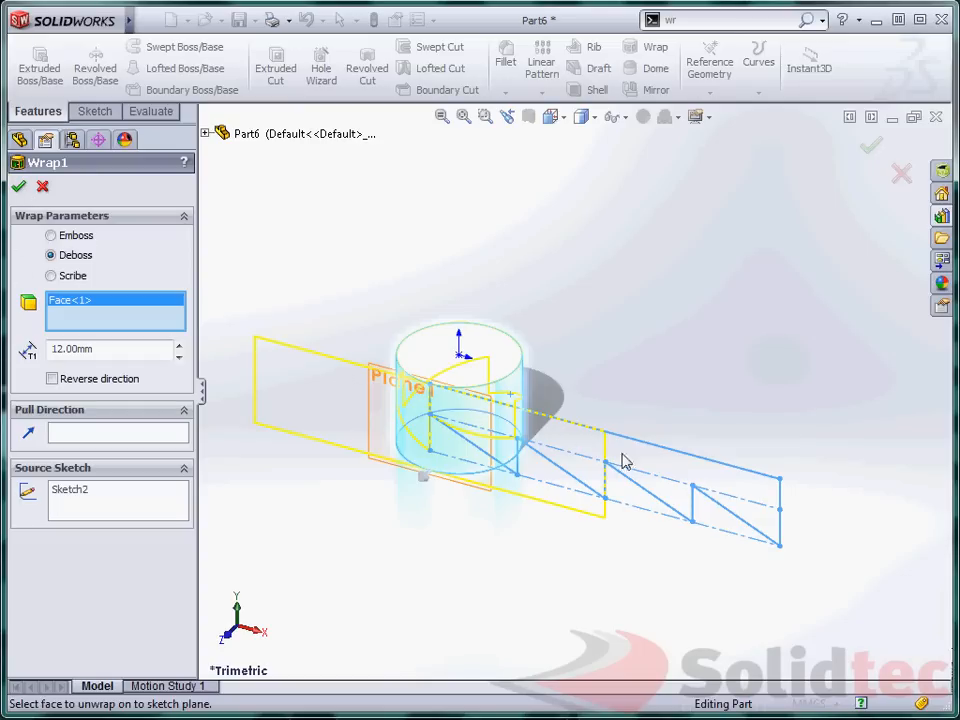
mouse_move(18, 188)
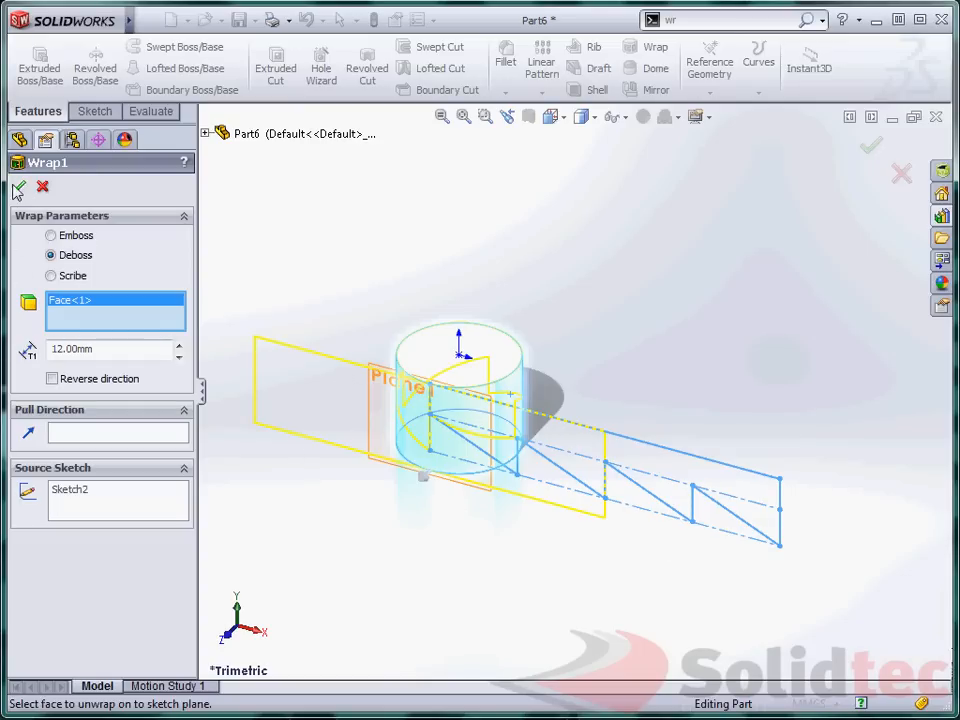
left_click(868, 144)
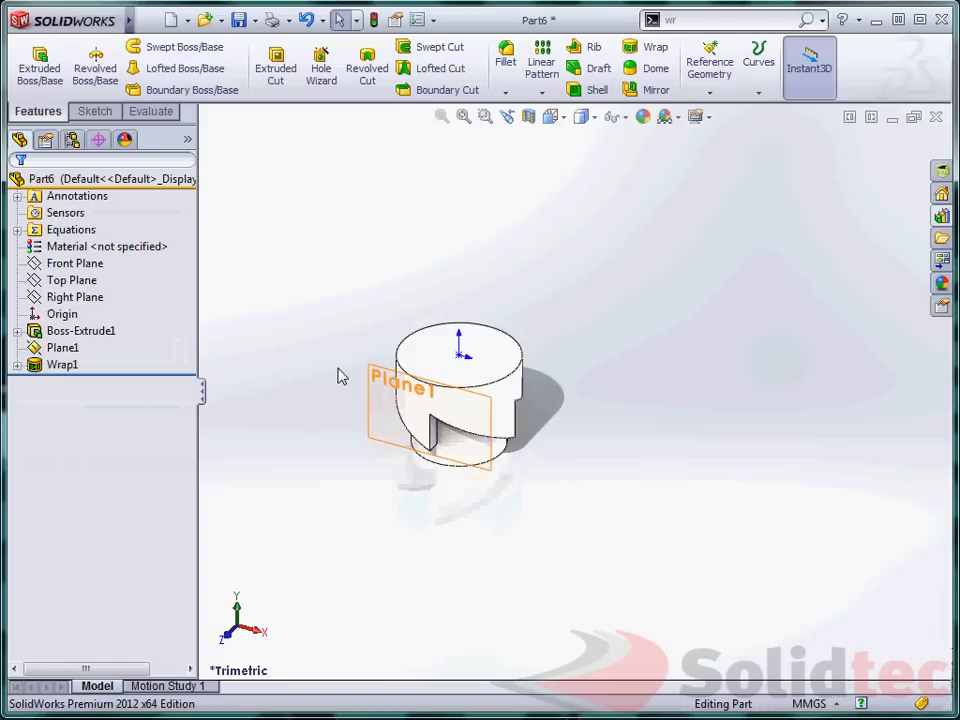
left_click(62, 348)
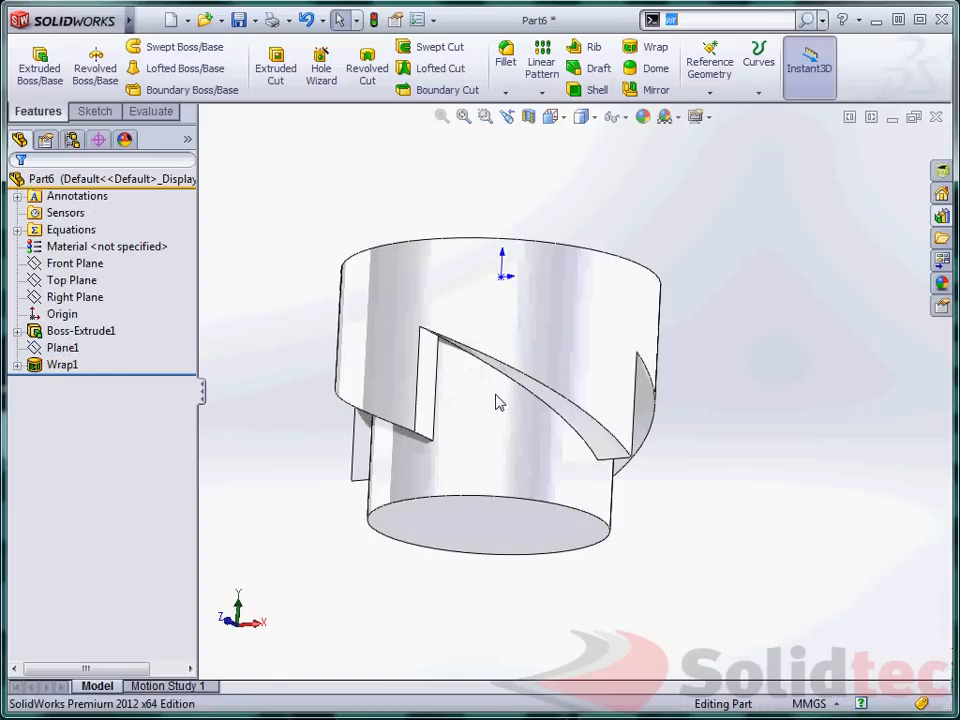
- Fillet the sawtooth groove edge with a 6 mm radius
left_click(504, 60)
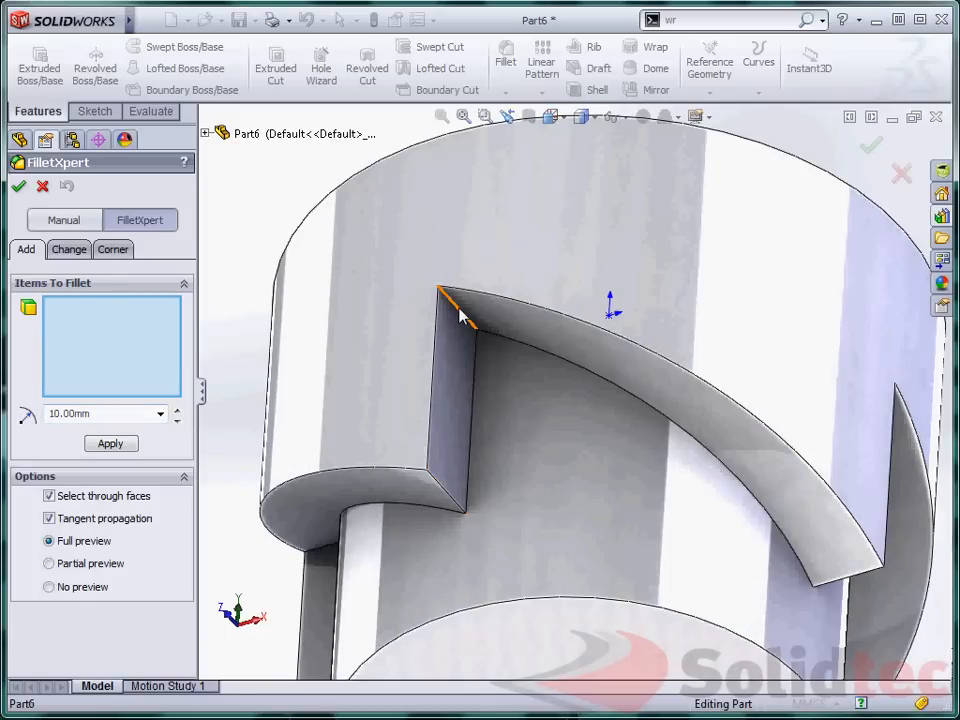
left_click(444, 296)
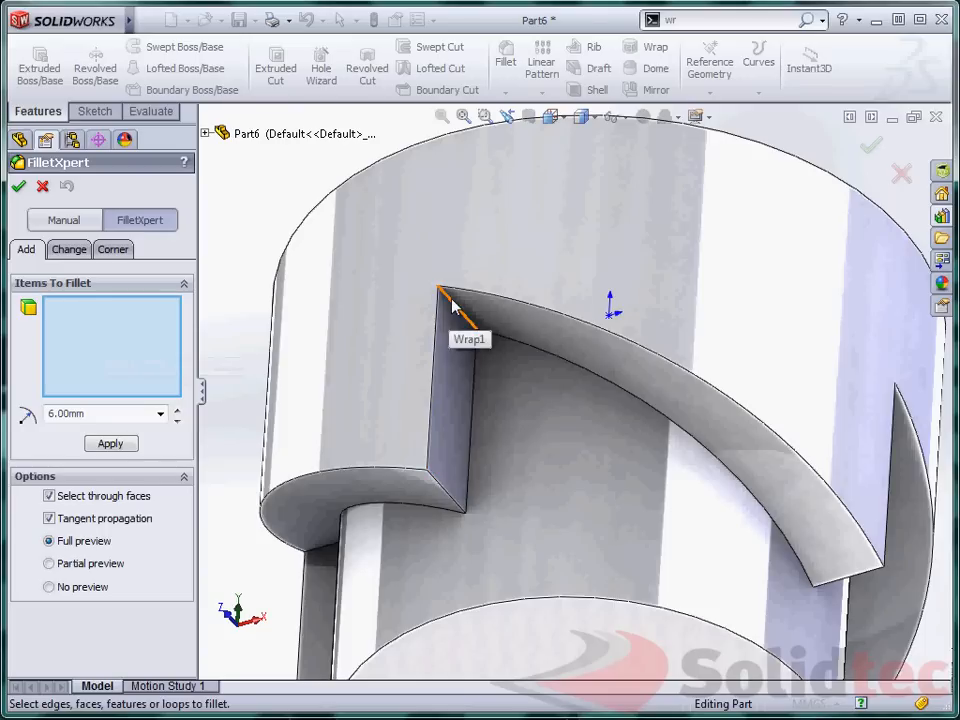
left_click(448, 296)
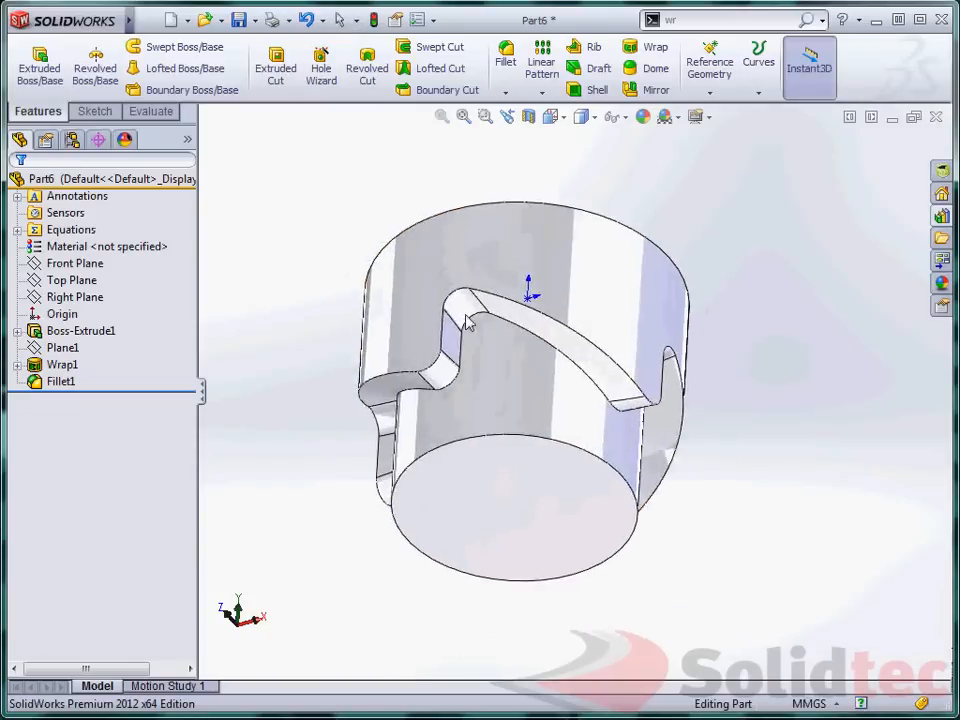
- Mirror the filleted body about its bottom face and start Move/Copy Bodies on the copy
left_click_drag(470, 320, 510, 414)
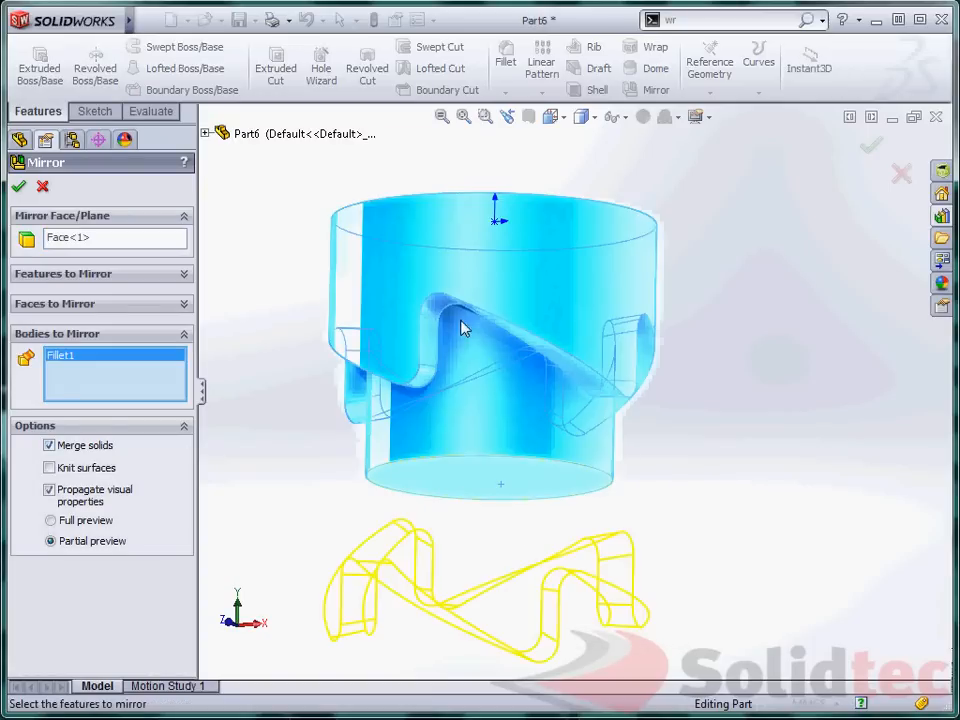
left_click(48, 444)
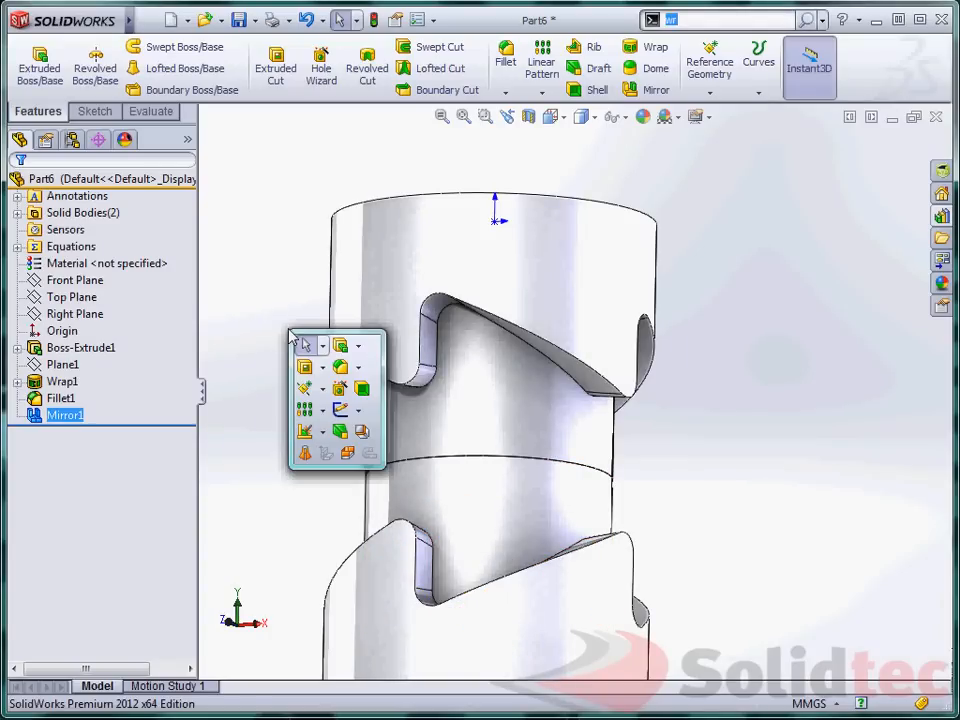
type("move")
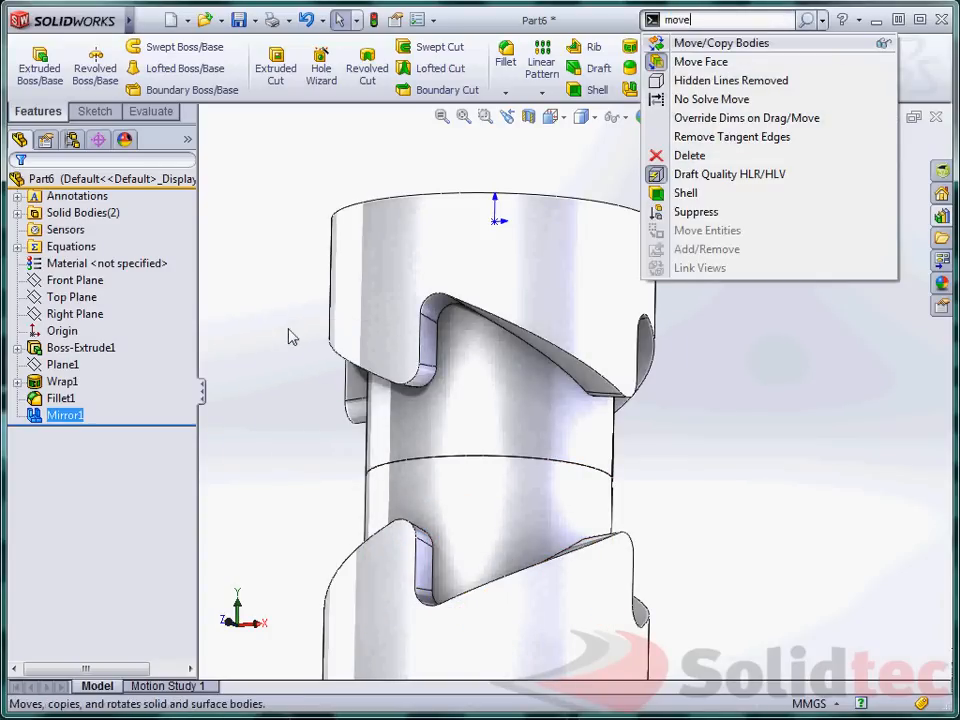
left_click(720, 42)
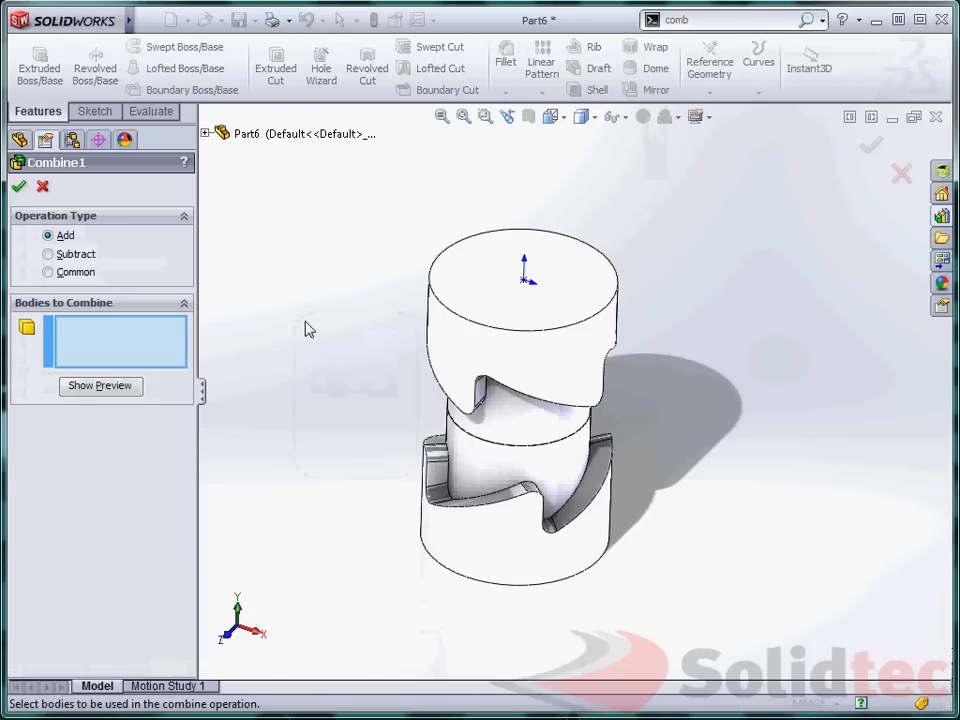
- Combine both bodies with Add, then sketch a Ø60 mm shaft circle on the top face for a 200 mm boss
left_click(510, 490)
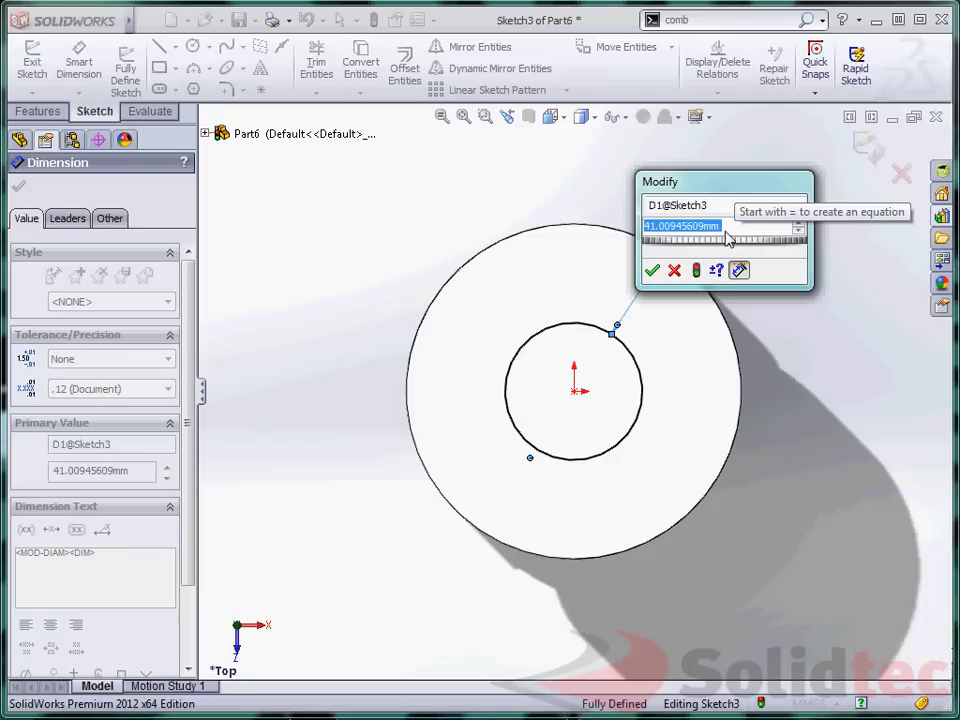
left_click(652, 270)
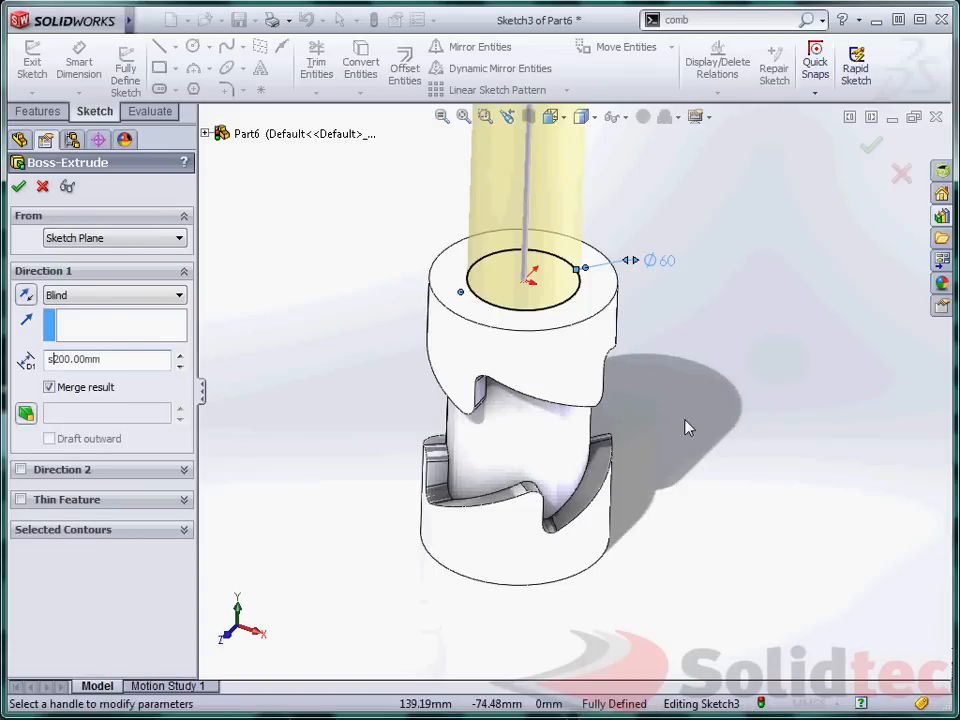
mouse_move(40, 238)
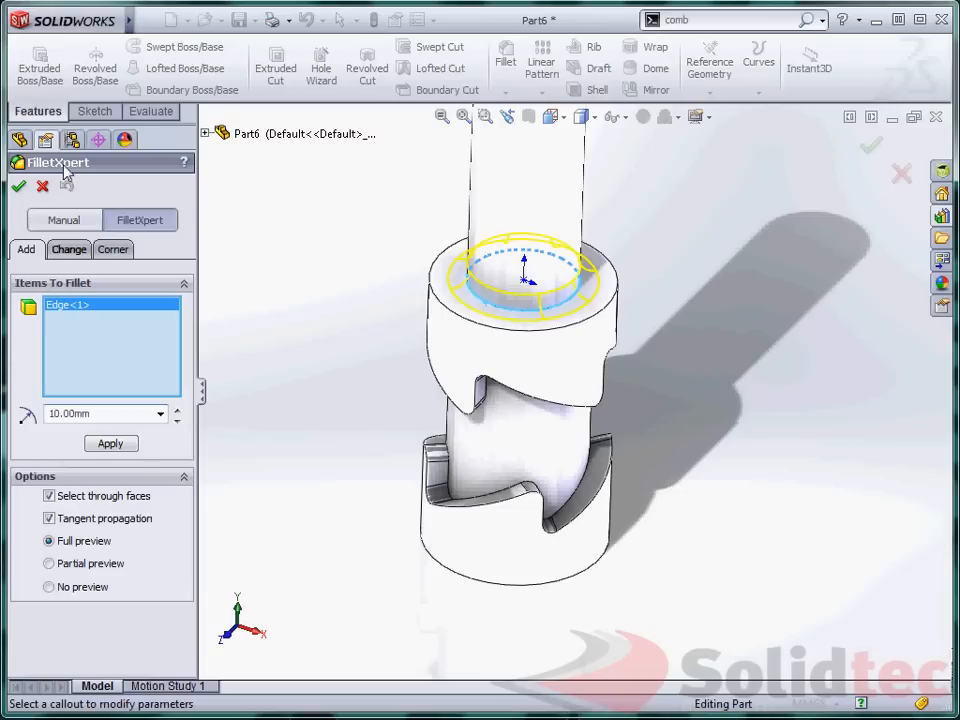
- Fillet the shaft's base edge at 10 mm and open a fresh sketch
left_click(18, 186)
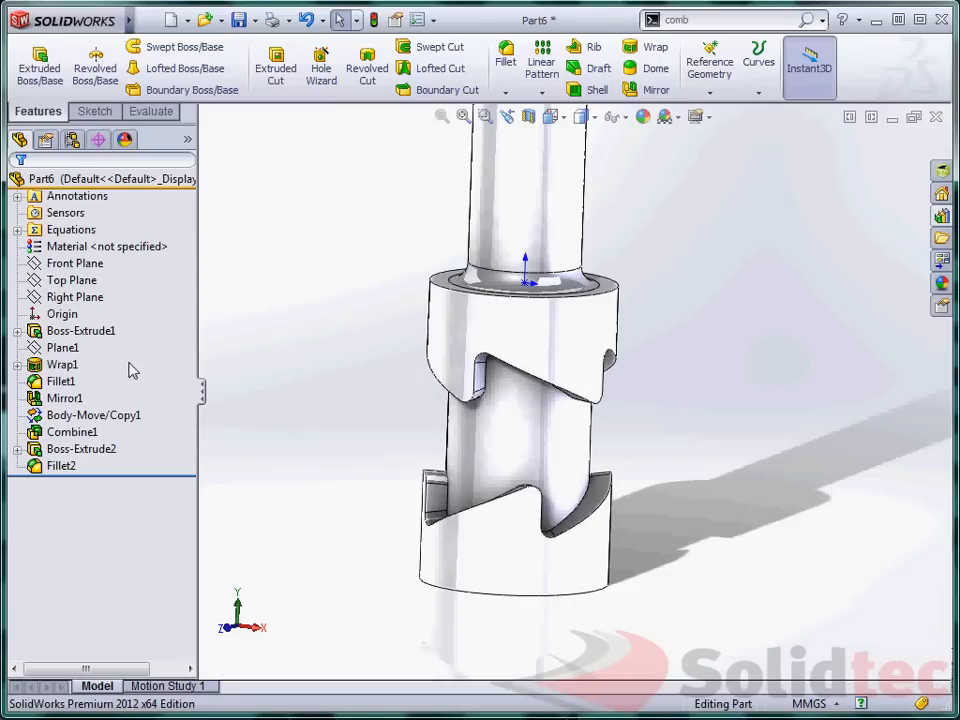
left_click(64, 348)
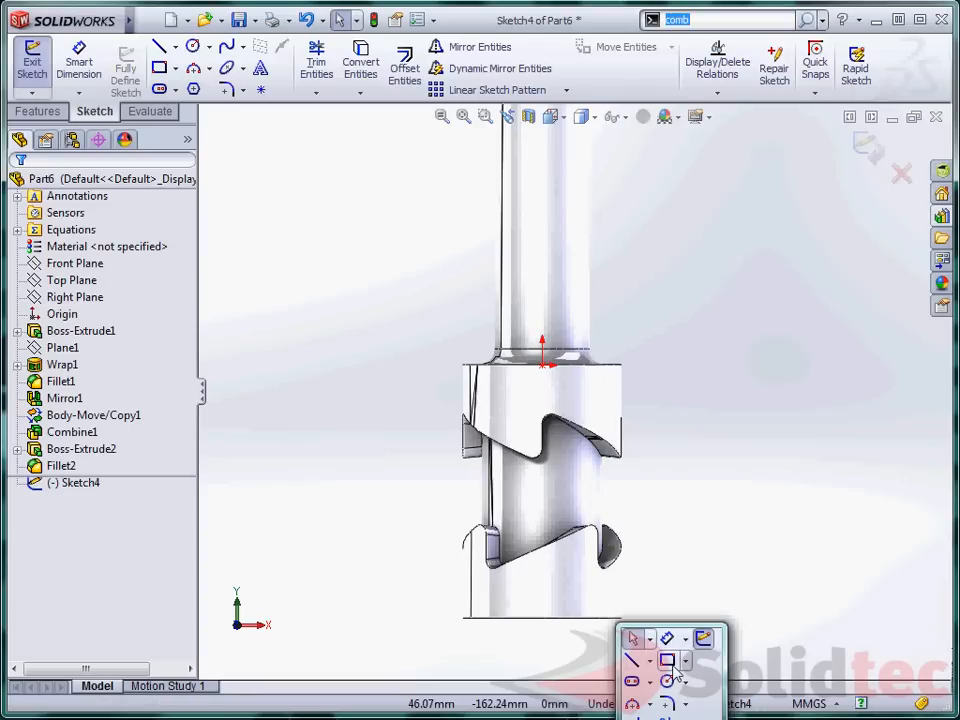
mouse_move(710, 680)
type("3")
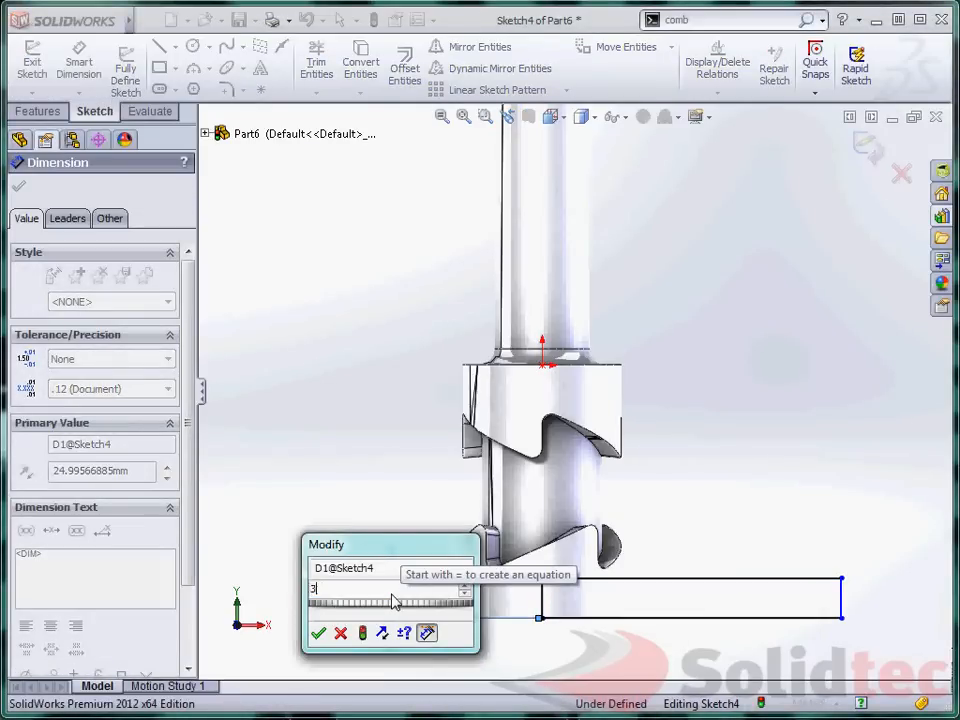
- Set the rectangle width equal to ="DIA"*pi, evaluating to 314.16
left_click(318, 632)
type("=")
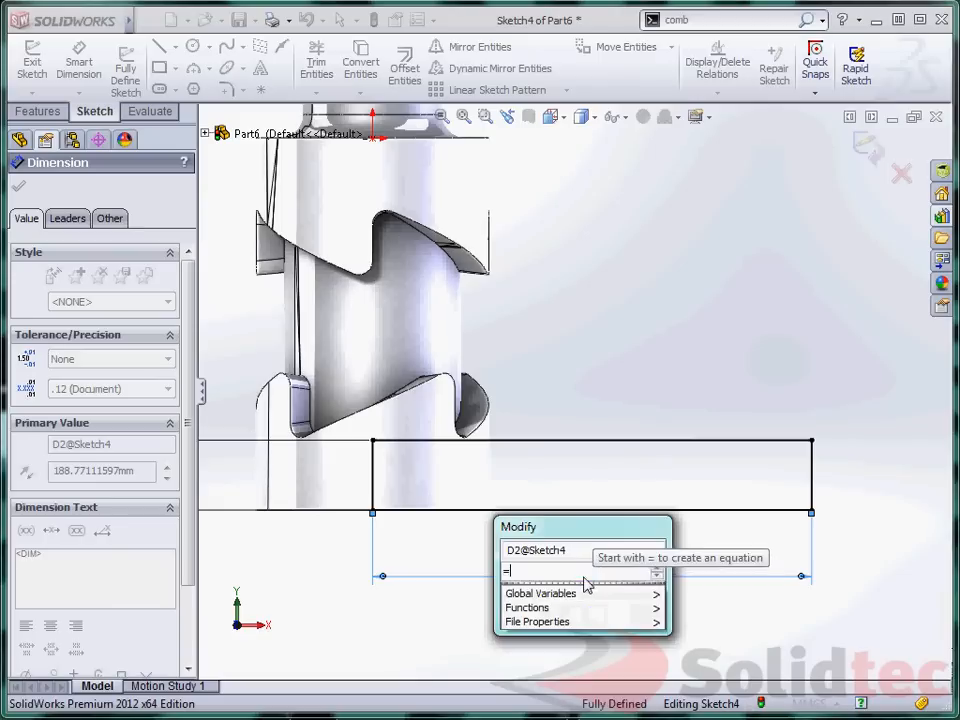
type("\"DIA\"*")
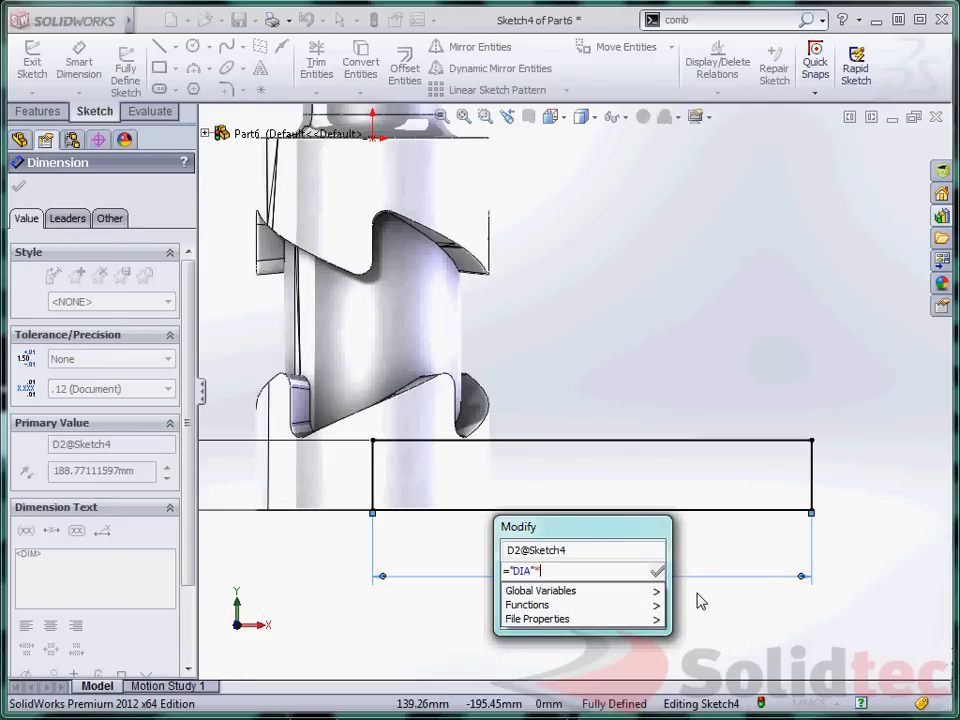
type("pi")
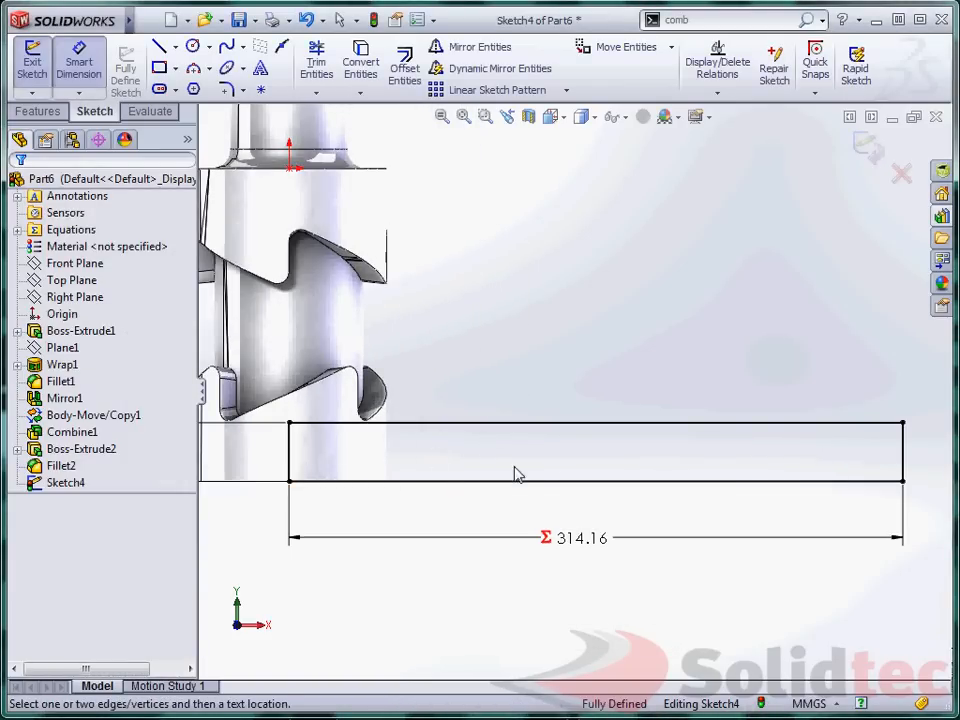
mouse_move(252, 162)
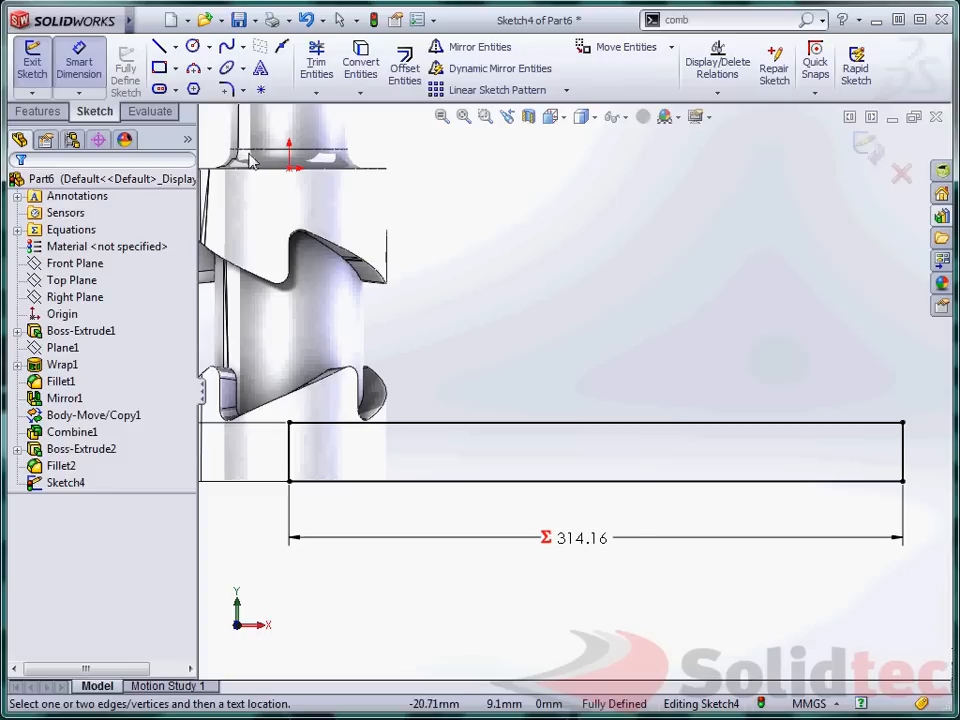
mouse_move(228, 48)
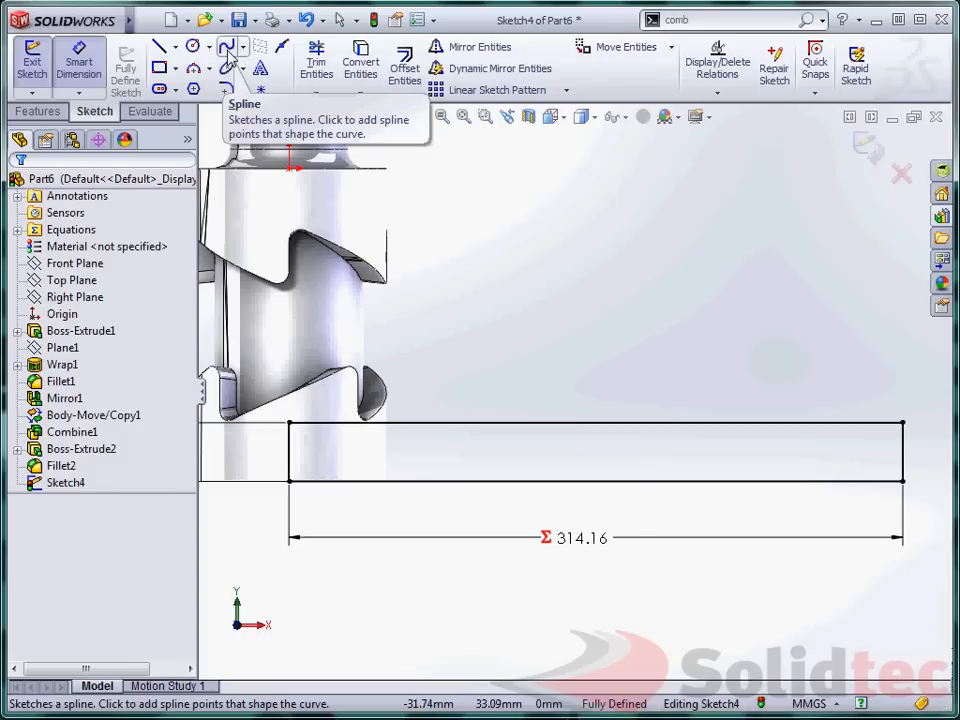
- Create an explicit Equation Driven Curve 8*cos(0.1*x) from x = 0 to 315
left_click(244, 48)
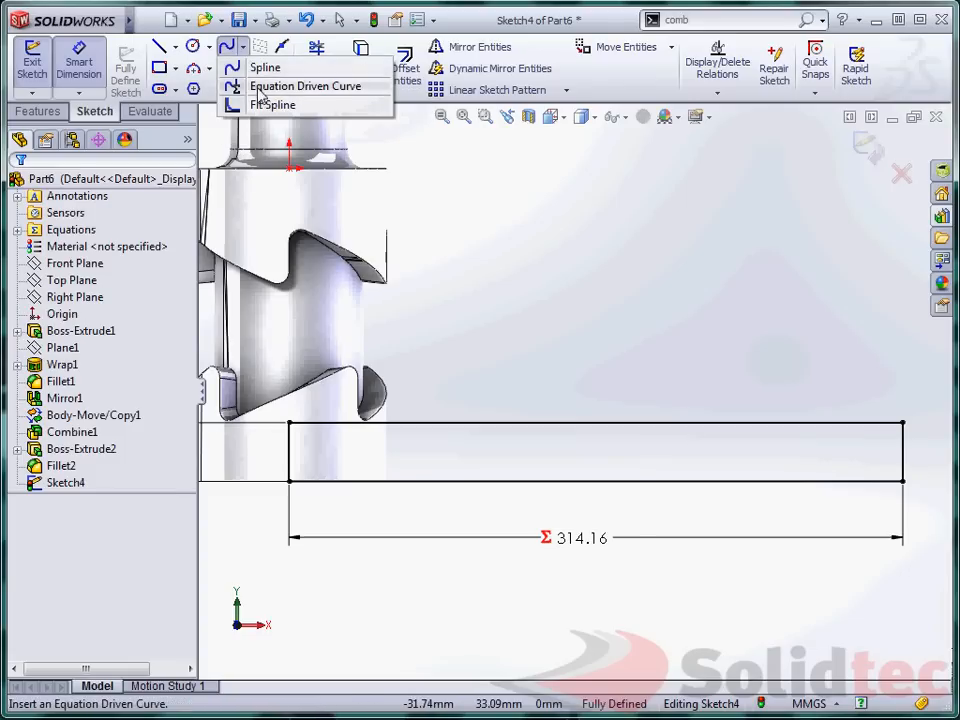
left_click(304, 84)
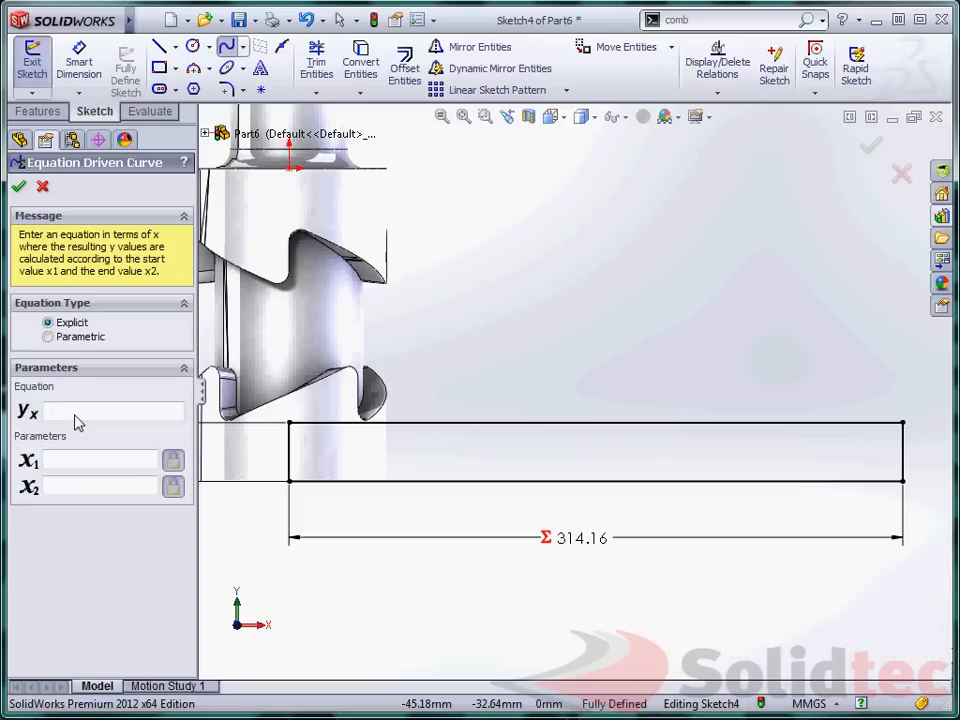
type("cos")
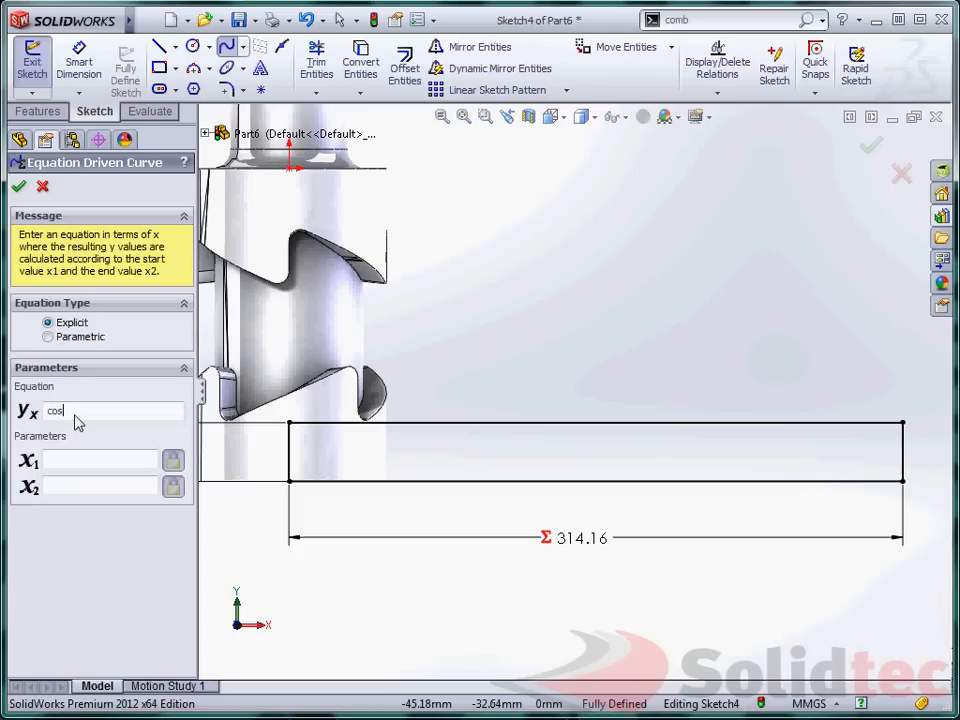
type("(x")
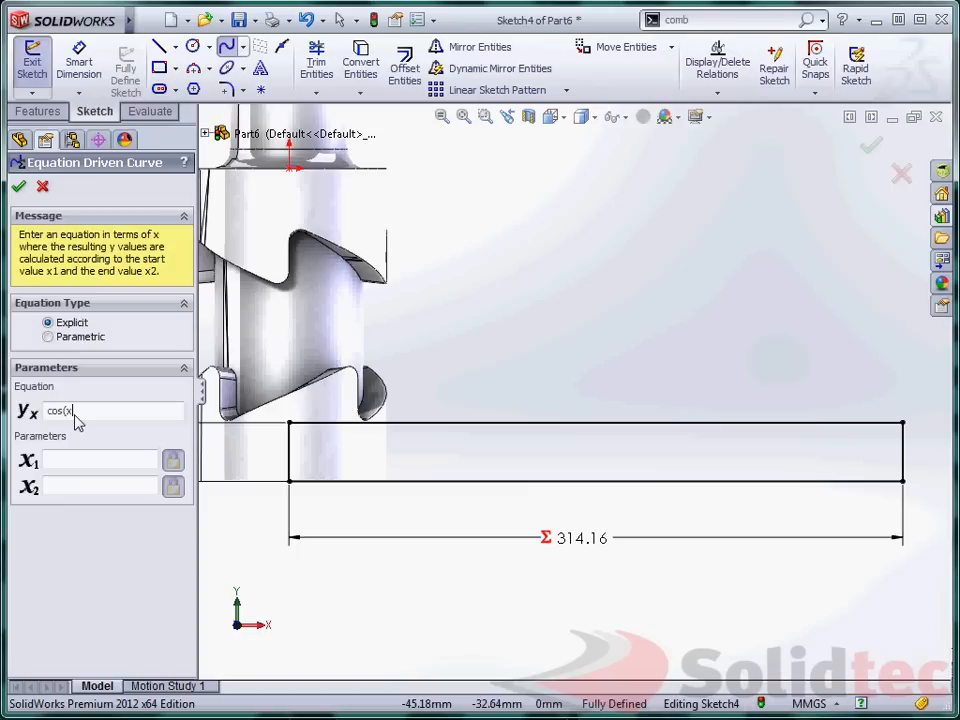
type("0")
left_click(100, 486)
type("315")
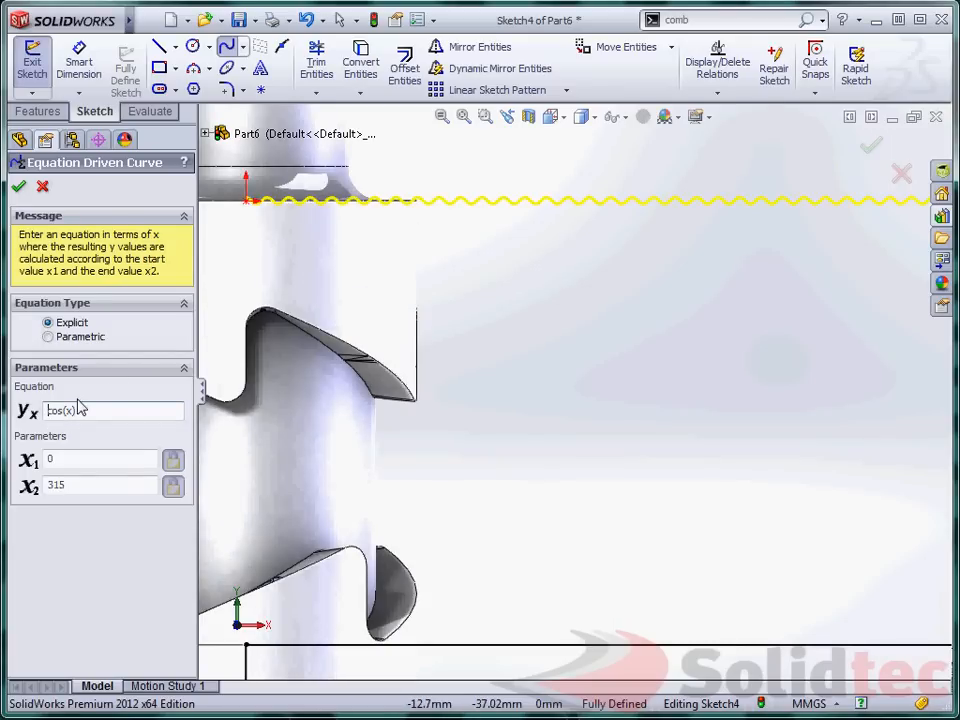
type("8*")
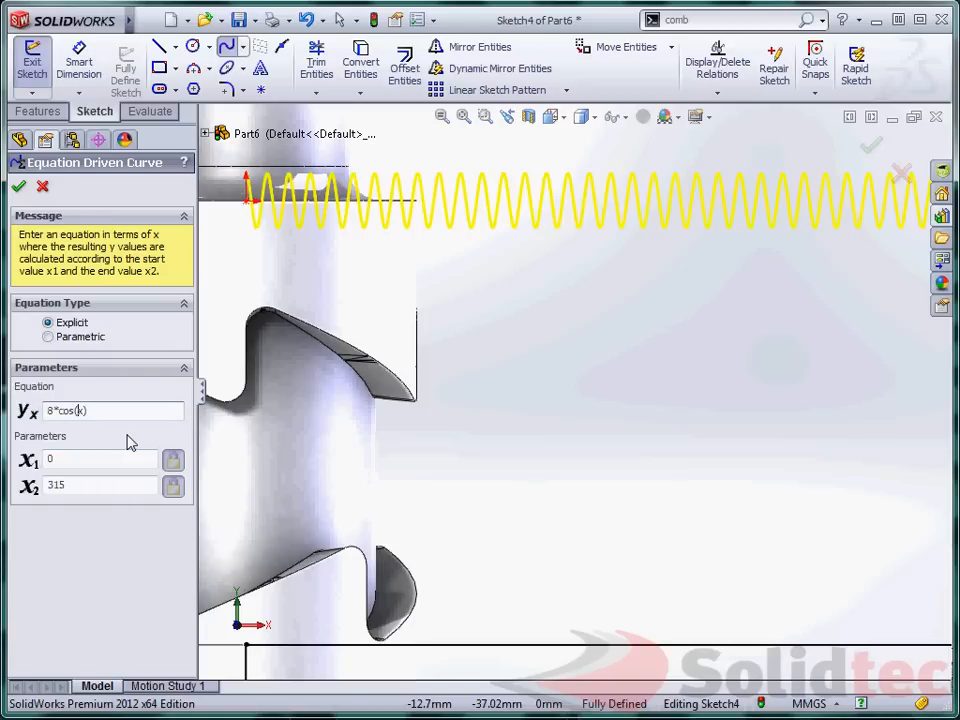
type("0.1*")
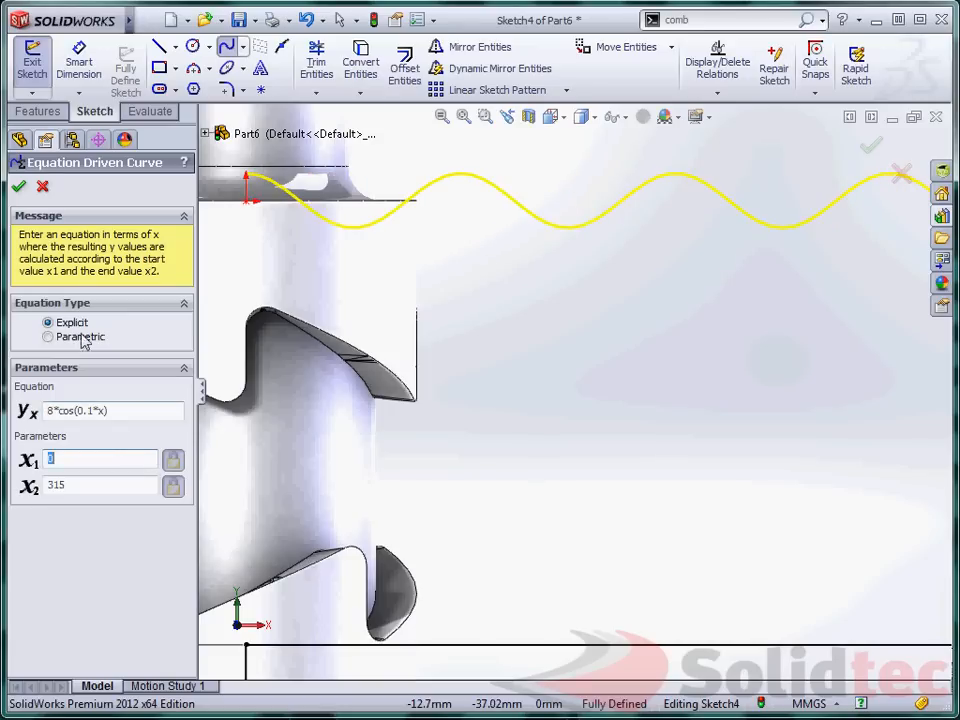
left_click(18, 186)
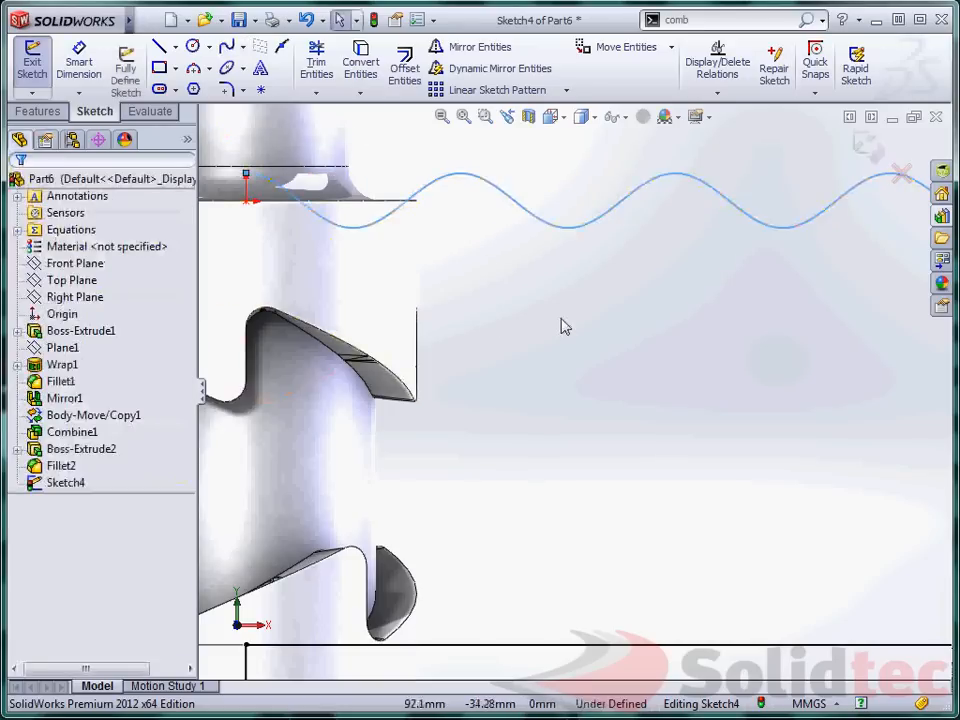
- Drag the wave's start point onto the rectangle's left edge and dimension its vertical offset
left_click(464, 384)
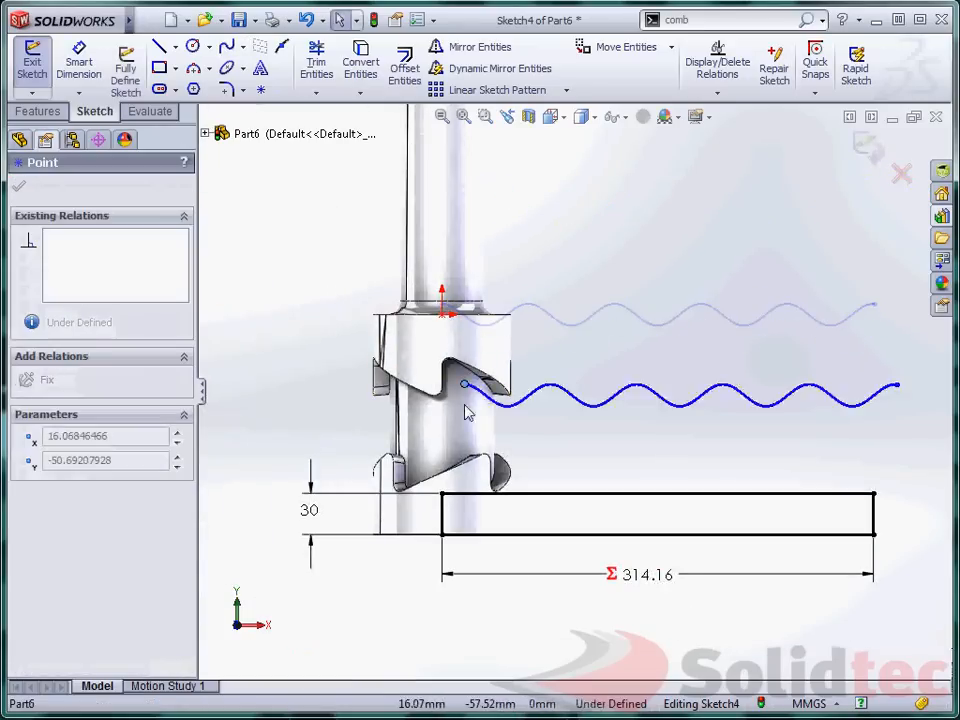
left_click_drag(464, 384, 440, 512)
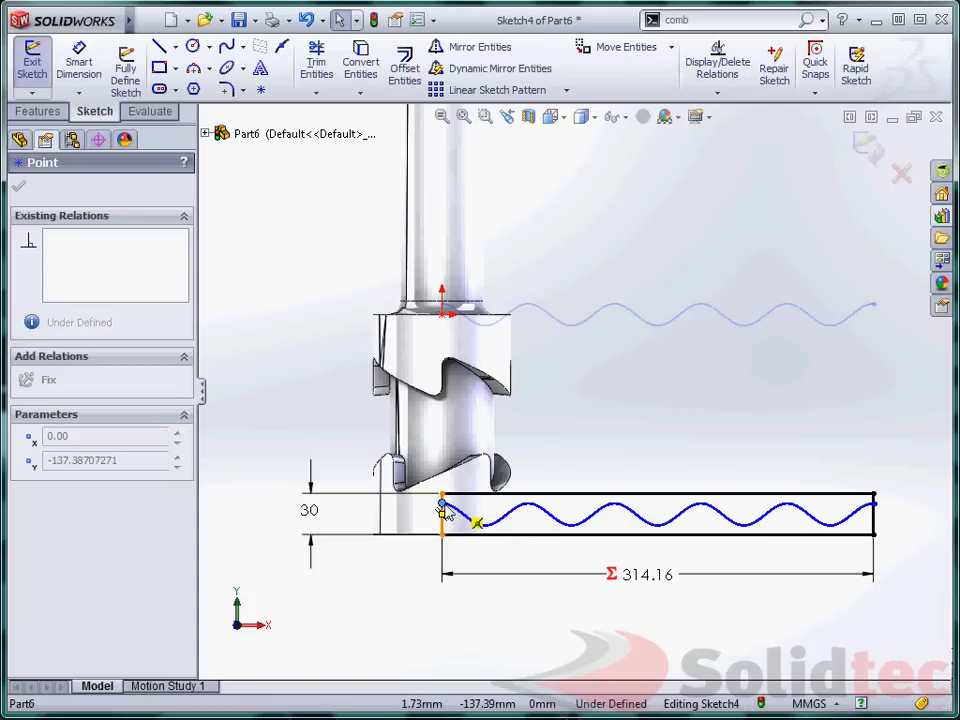
left_click(444, 504)
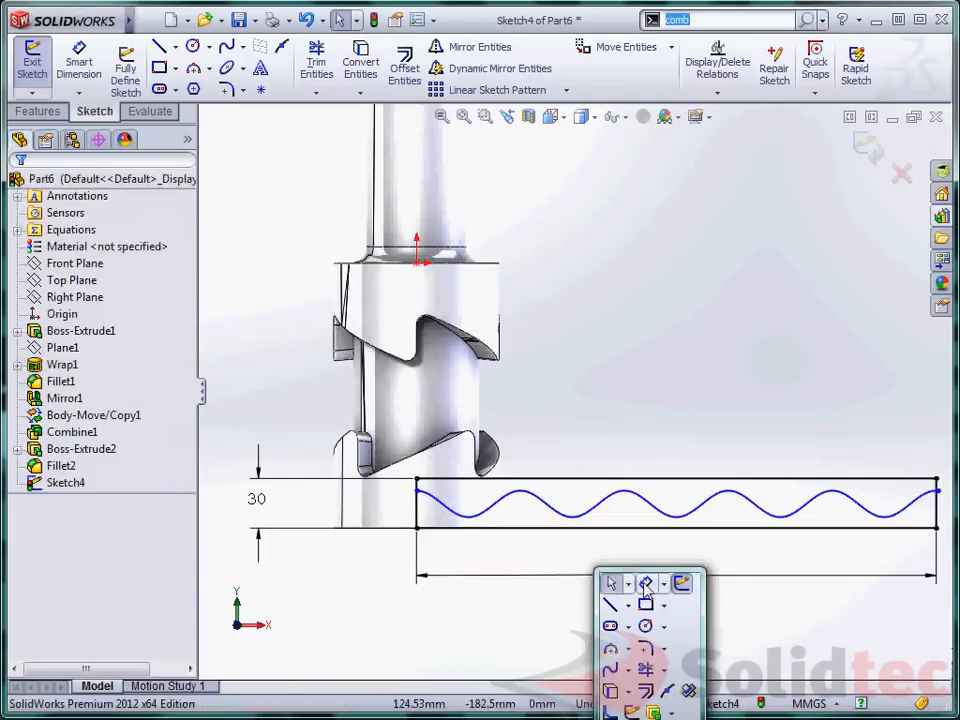
left_click(416, 490)
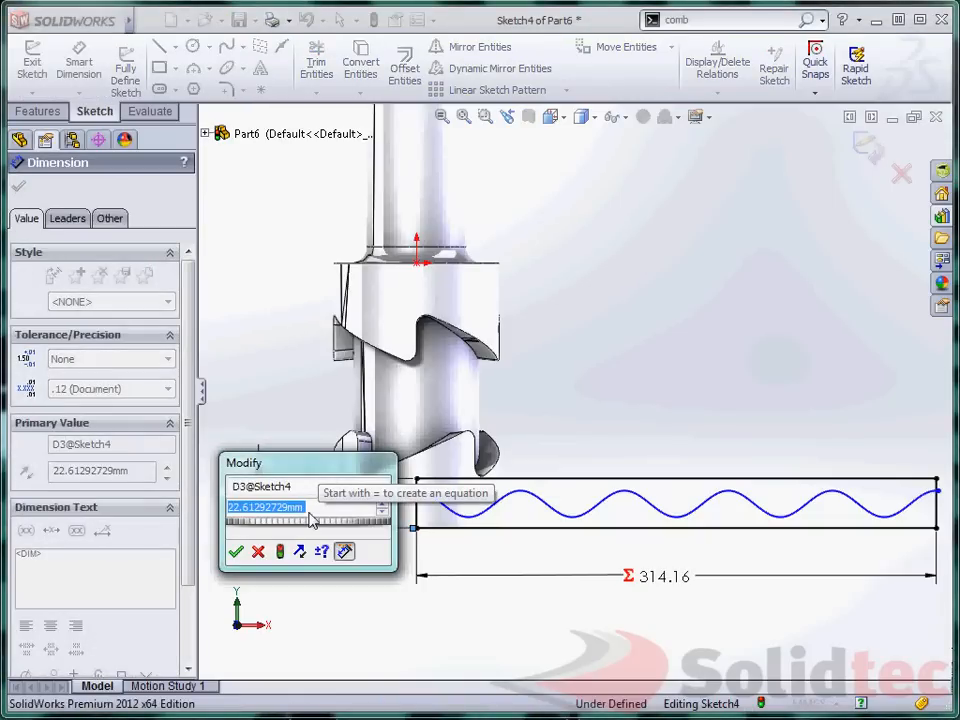
left_click(236, 552)
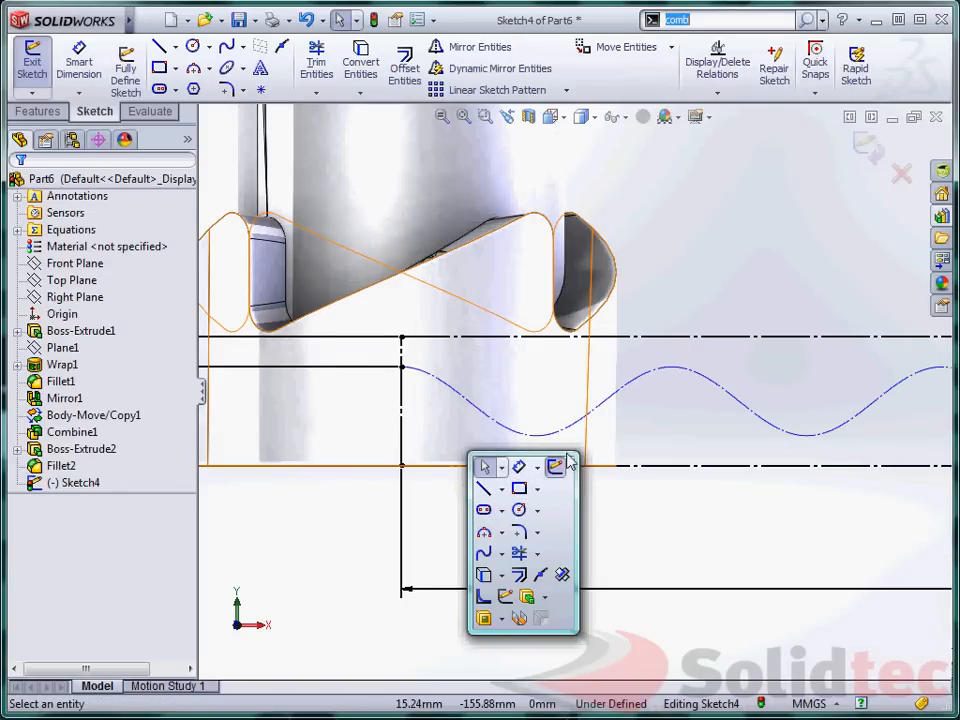
- Draw the round-topped slot from the bottom edge and make its construction centreline coincident with the wave
left_click(484, 468)
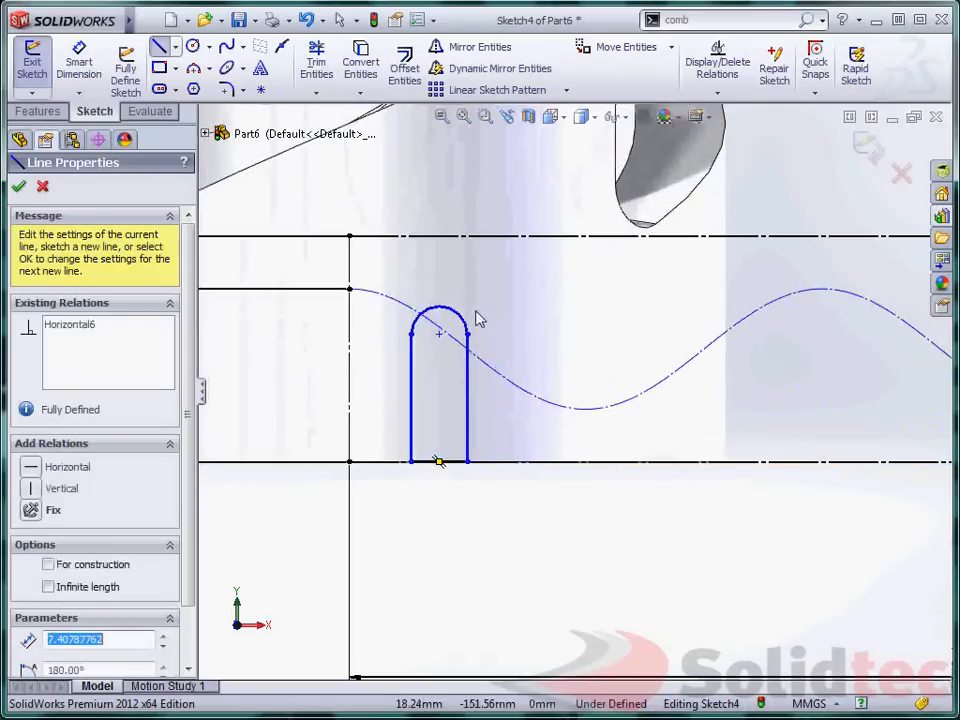
left_click(18, 186)
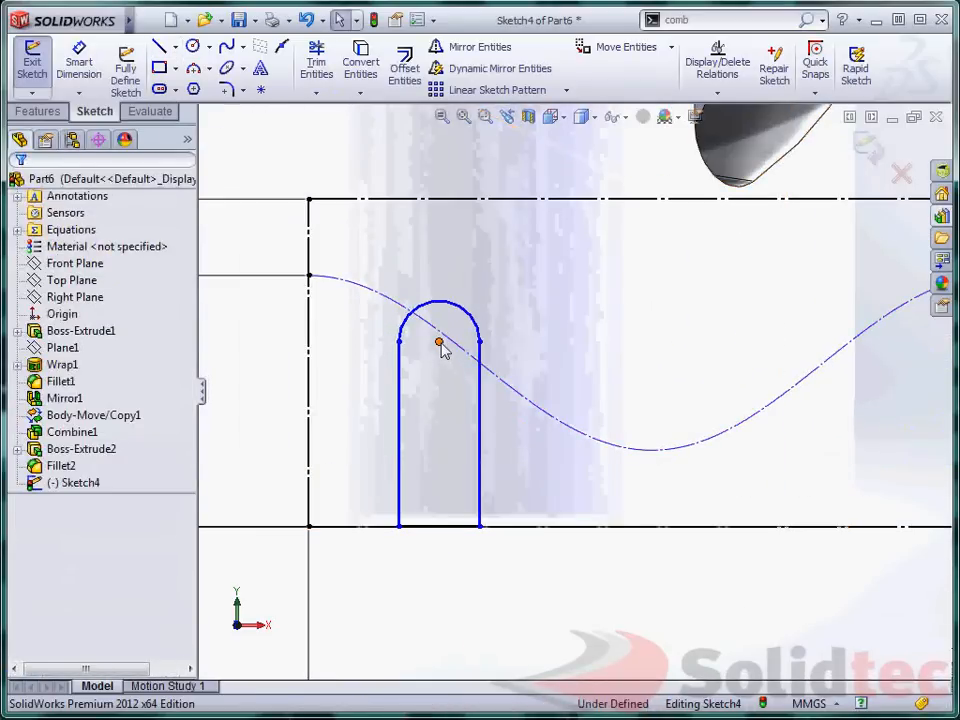
left_click(440, 342)
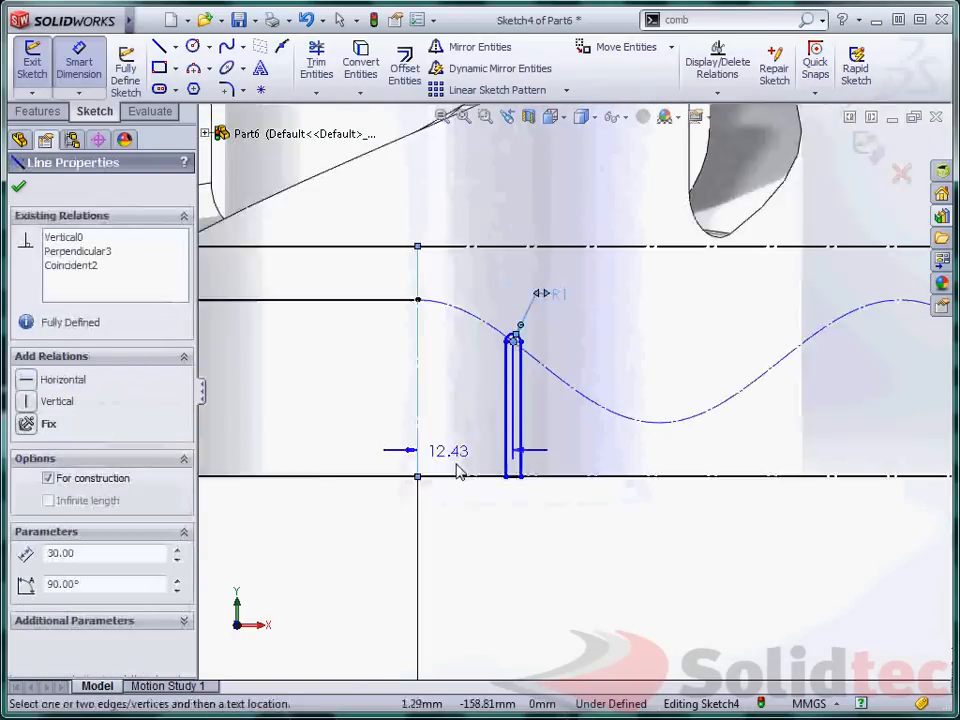
- Drive the slot's offset from the left edge by the equation ="DIA"*pi/30
left_click(448, 452)
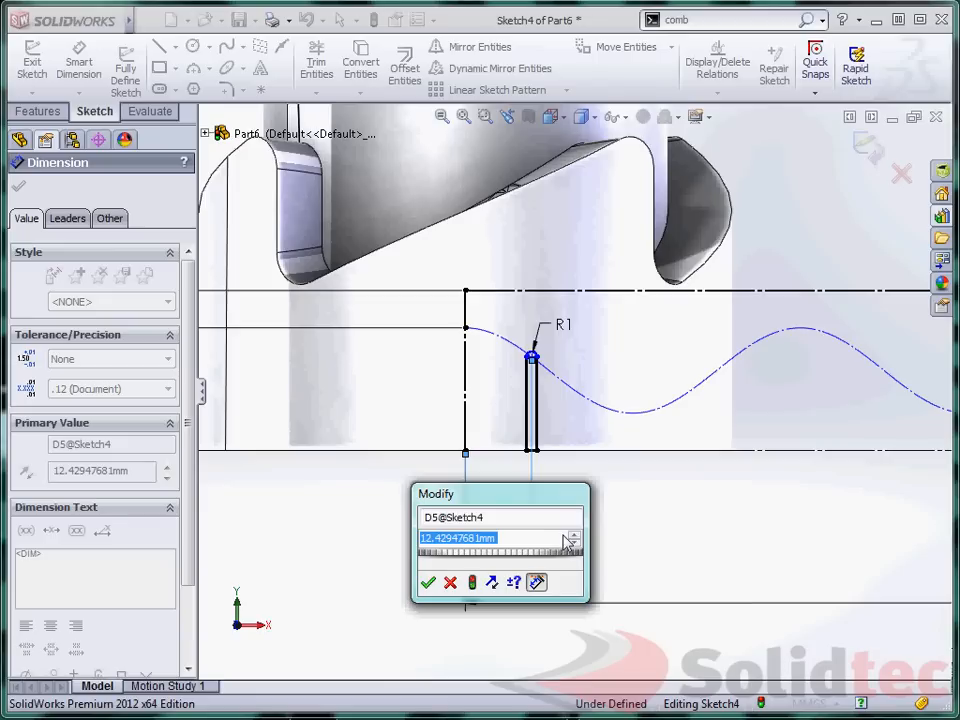
mouse_move(560, 548)
type("=")
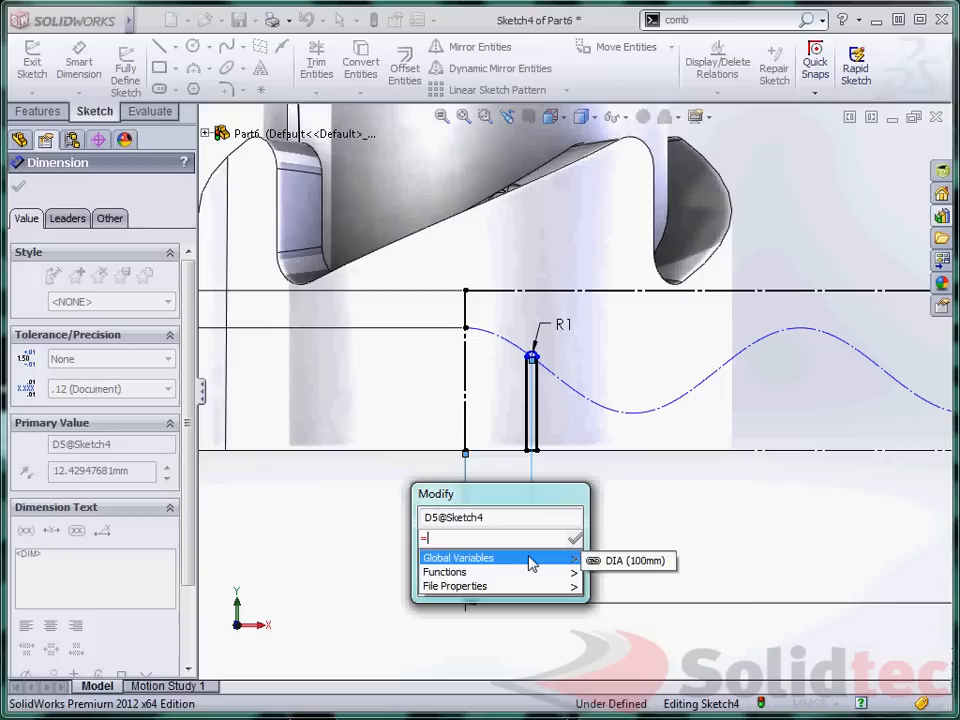
left_click(632, 560)
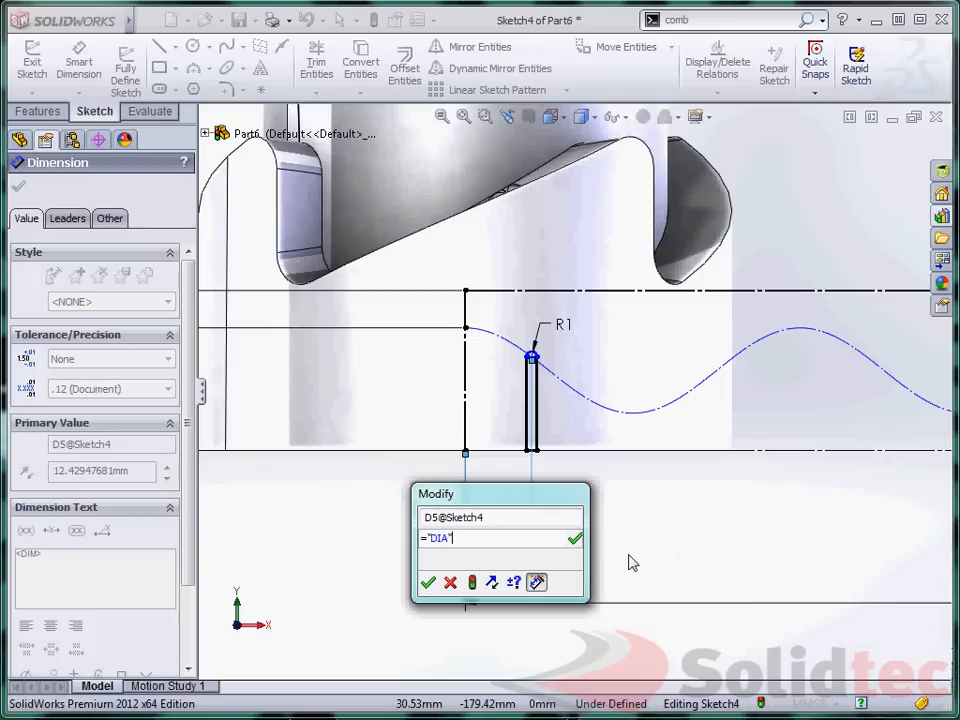
type("*pi")
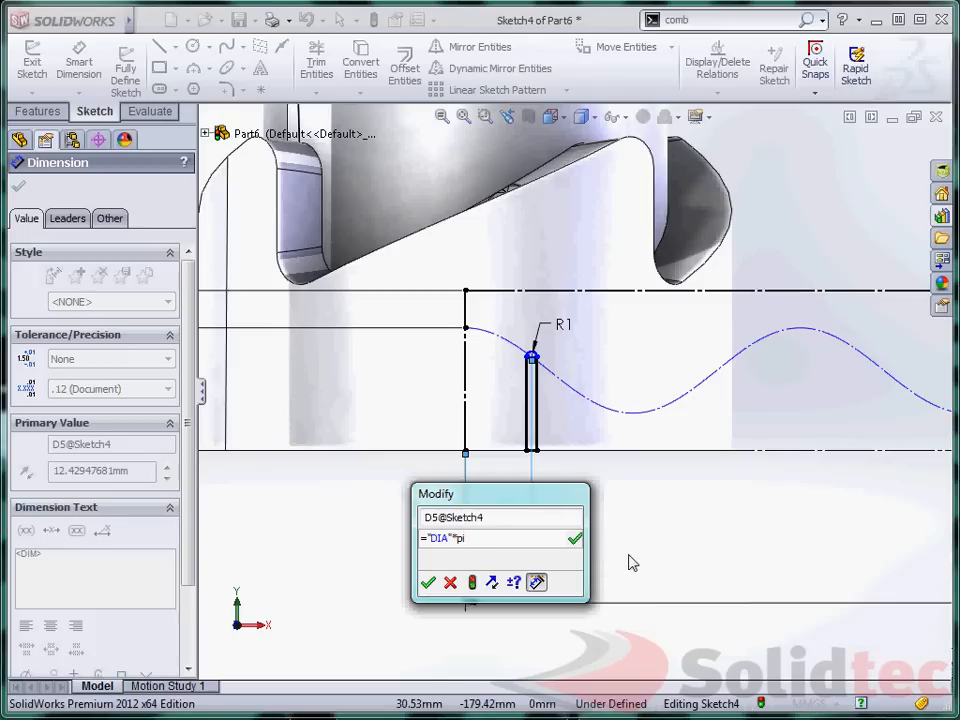
type("/30")
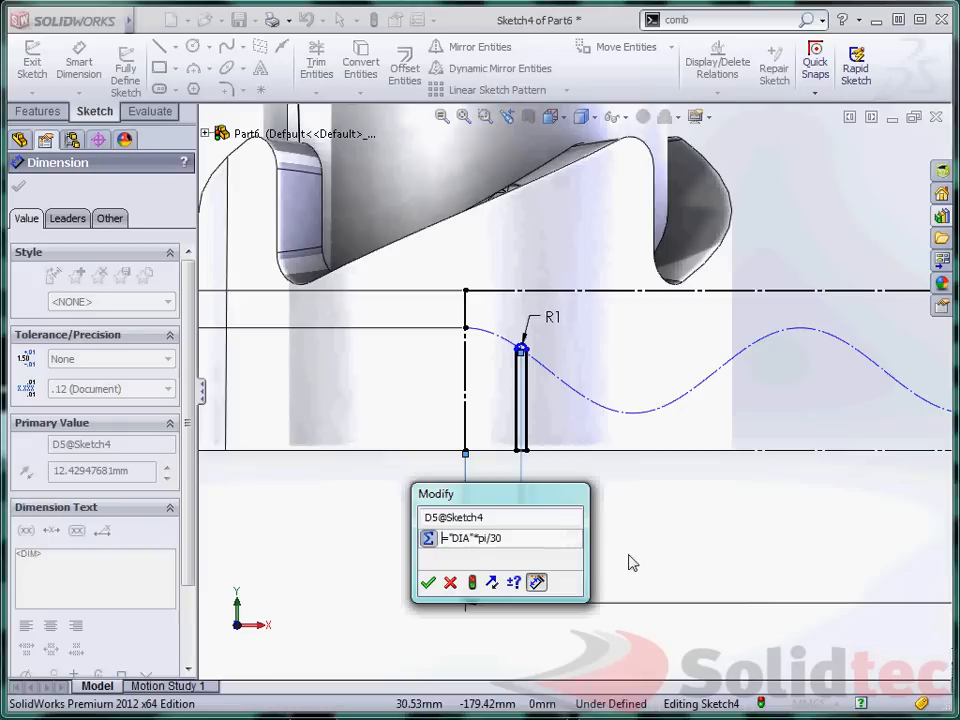
left_click(428, 584)
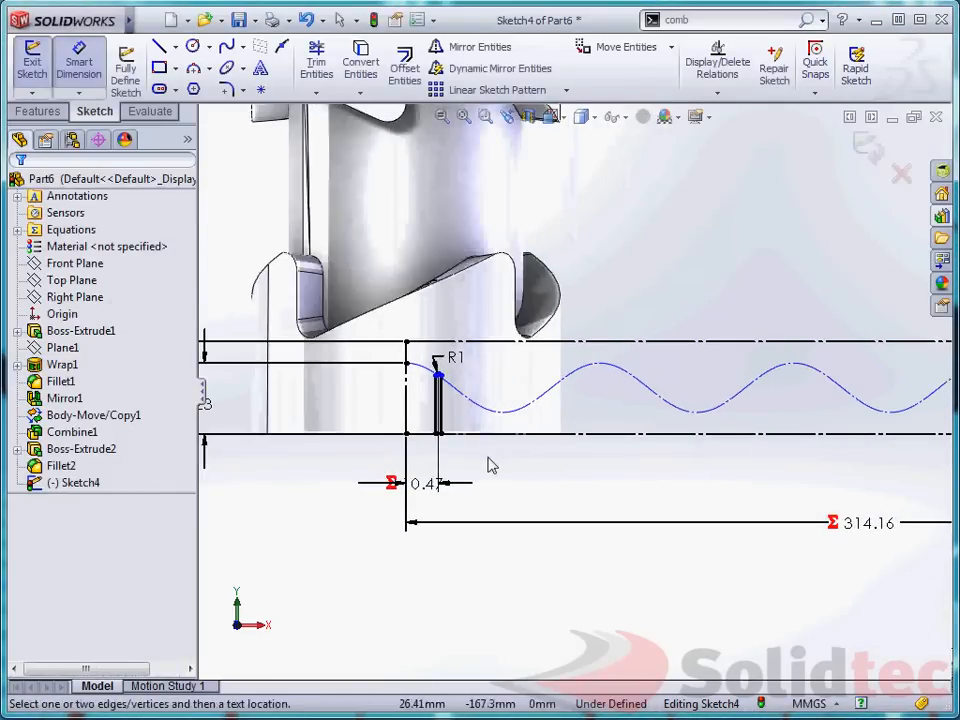
- Begin a second Wrap feature to deboss Sketch4 onto the cylinder face
scroll("up", 3)
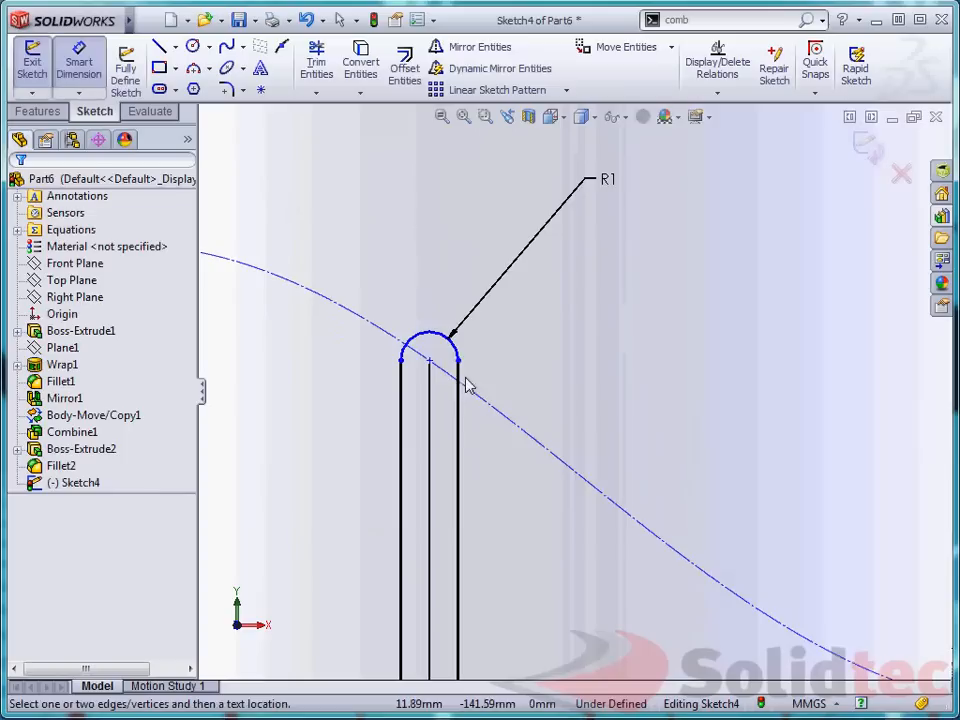
left_click(428, 360)
type("wr")
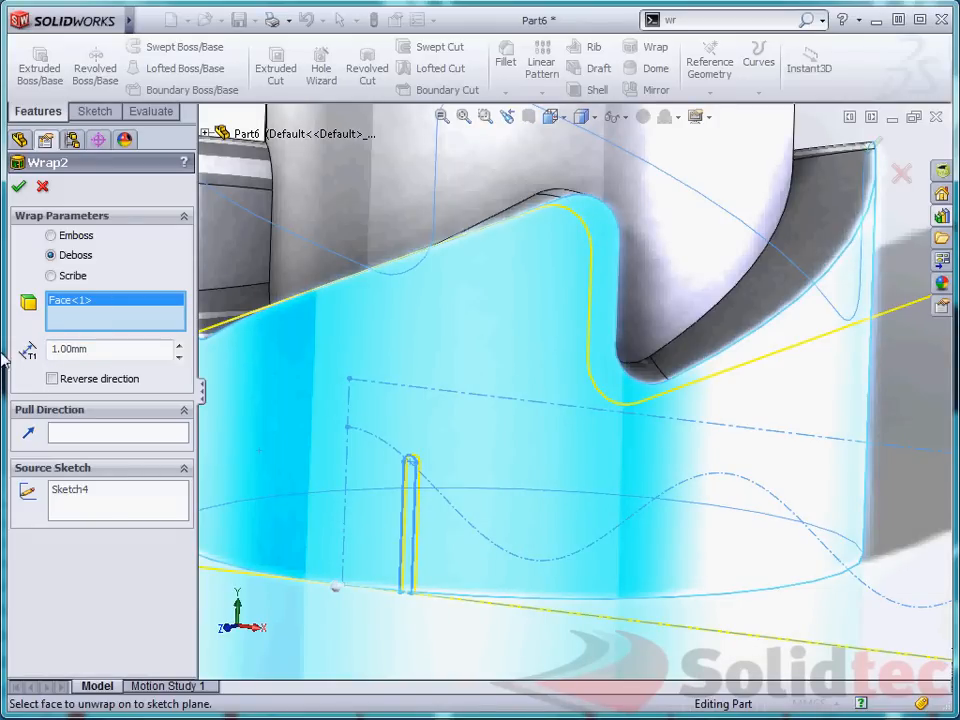
mouse_move(16, 192)
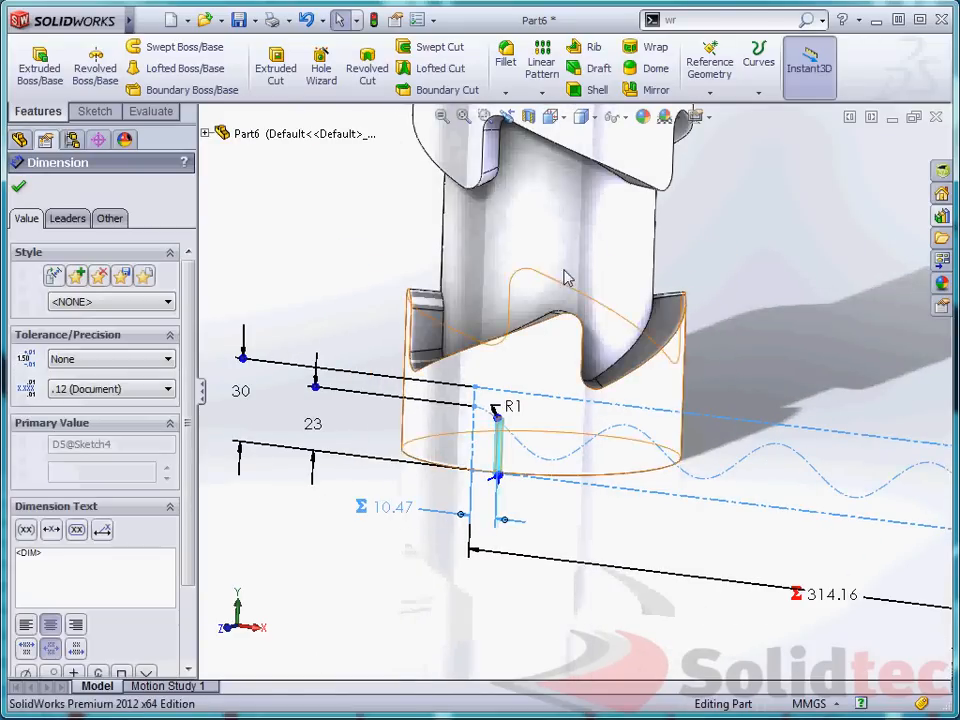
- Linear-pattern the Wrap2 slot along D6@Sketch4, 2 instances 10 mm apart with Vary sketch, and show its dimensions
left_click(540, 62)
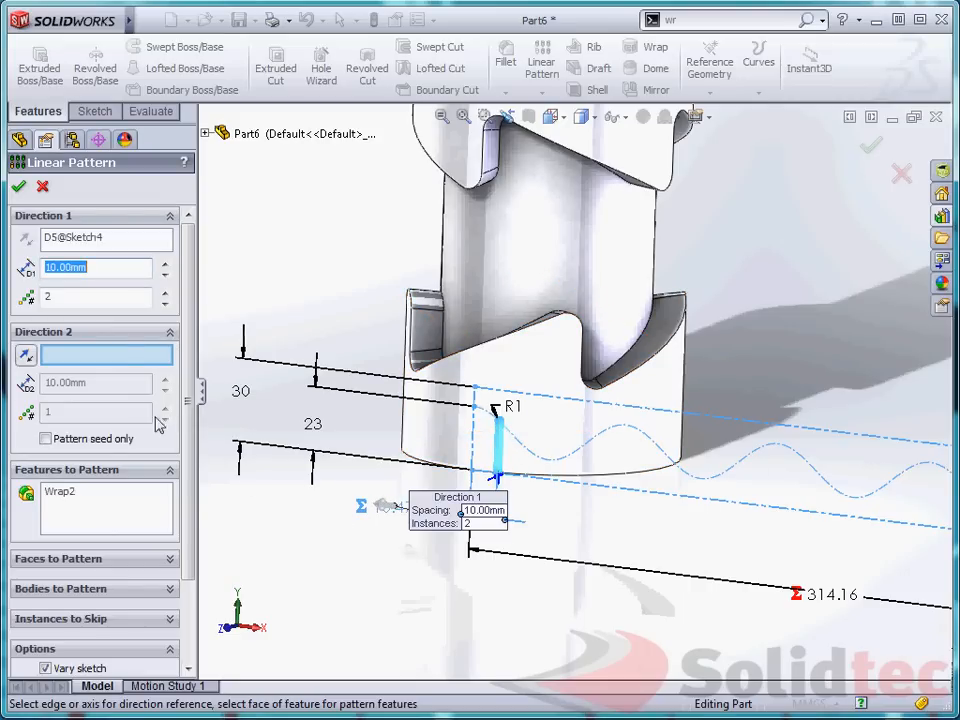
mouse_move(230, 504)
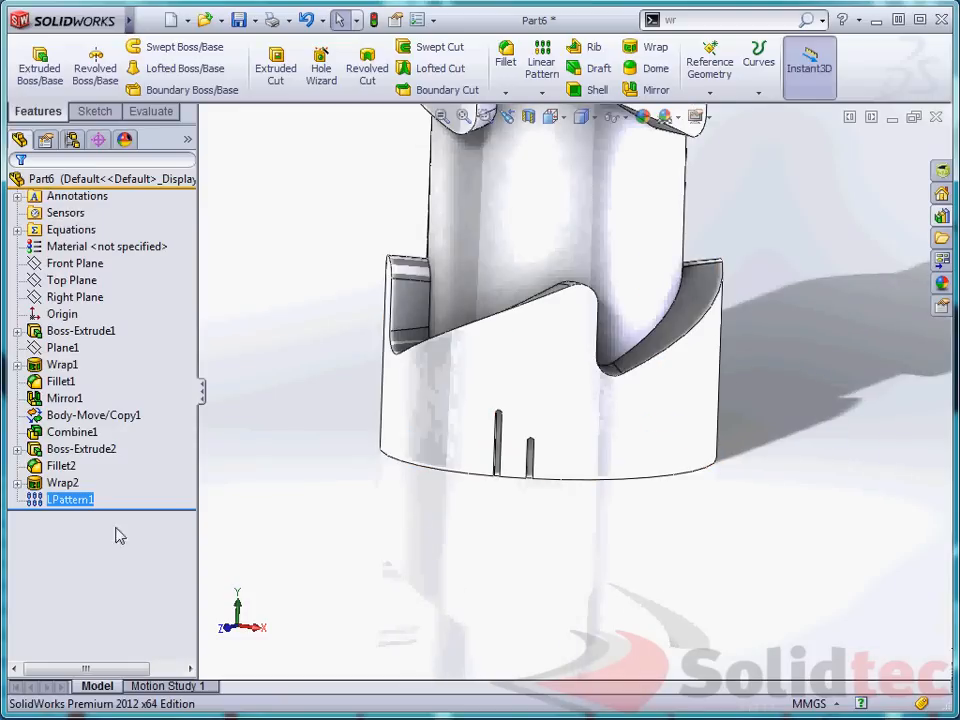
left_click(70, 500)
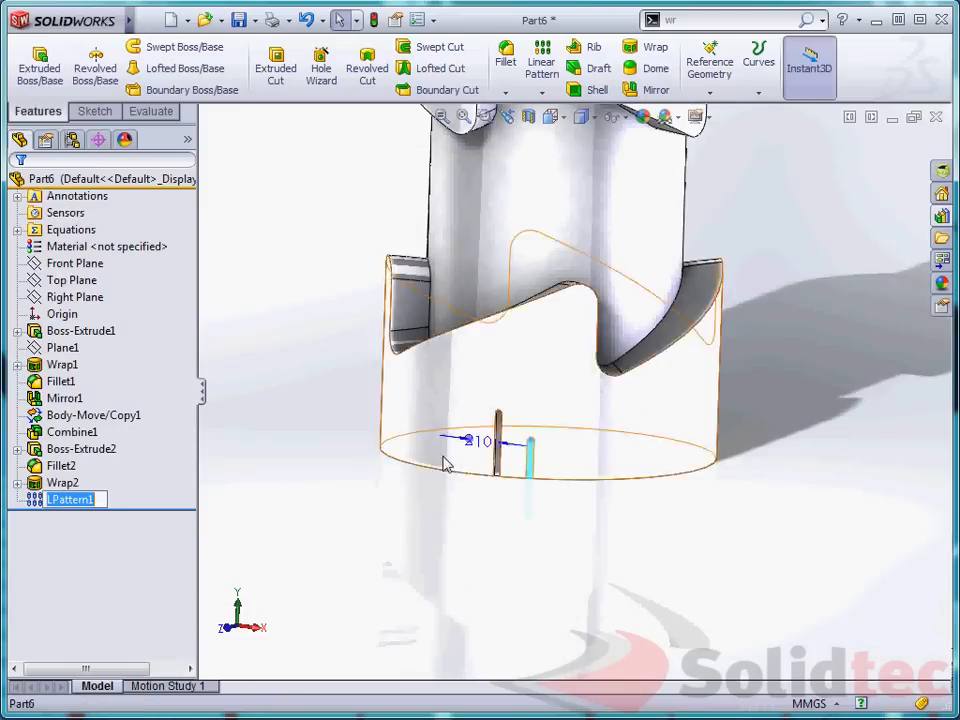
- Drive the LPattern1 spacing by ="DIA"*pi/30 (10.47) and set the instance count to 30
double_click(480, 442)
type("=")
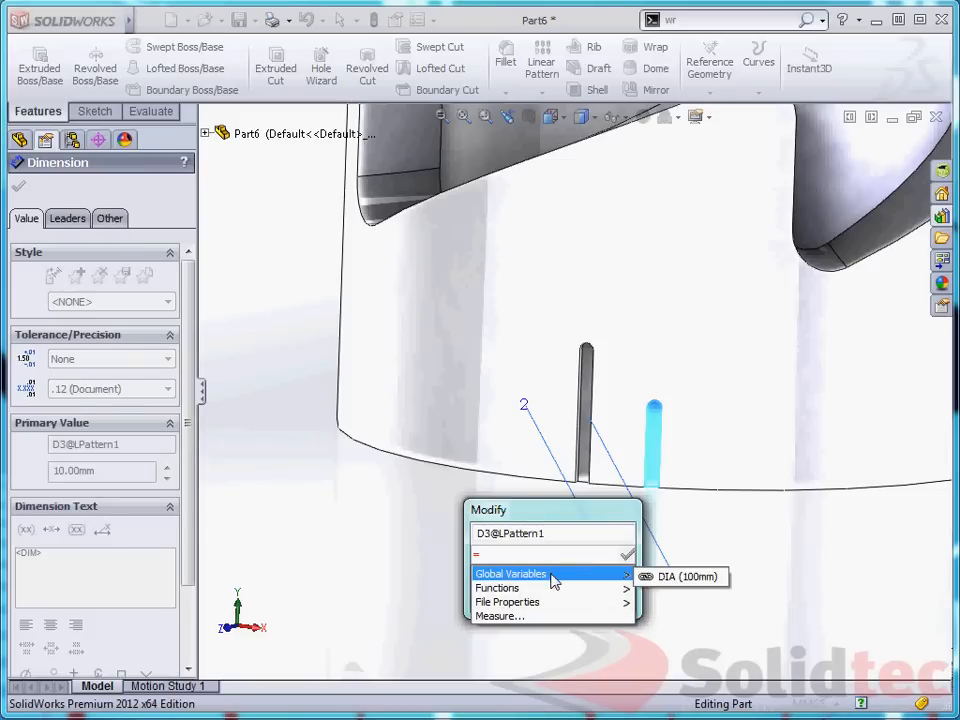
left_click(684, 576)
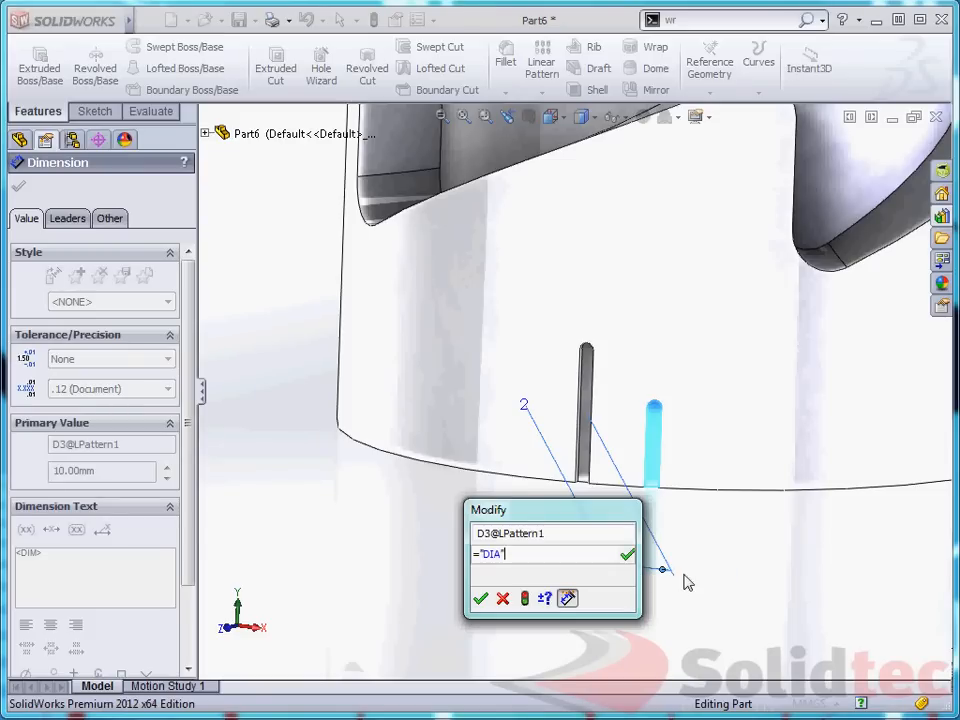
type("*pi")
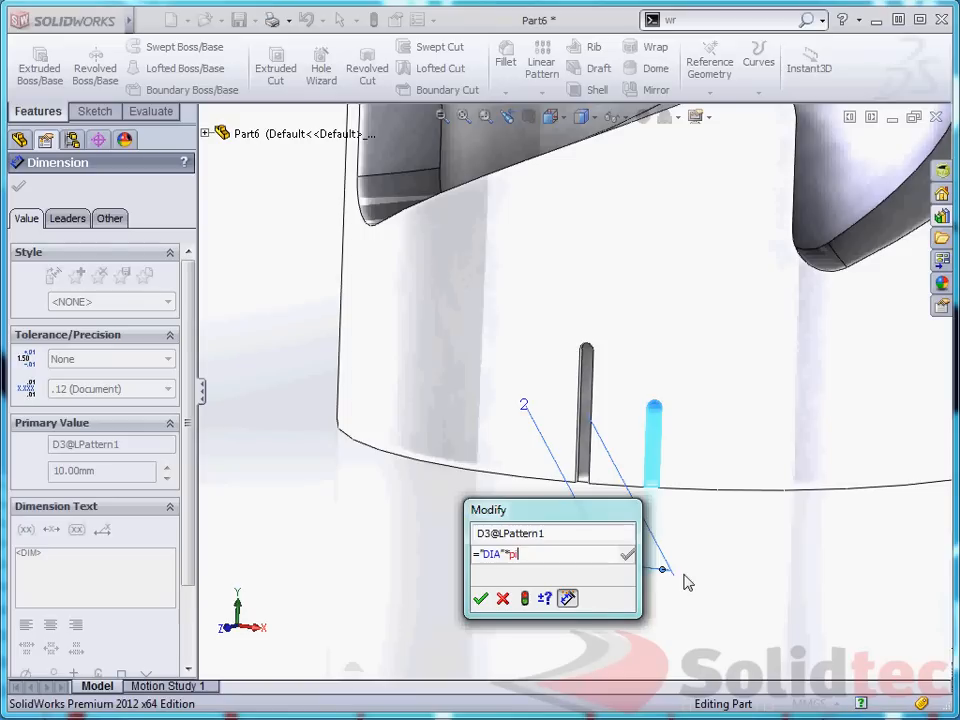
type("/30")
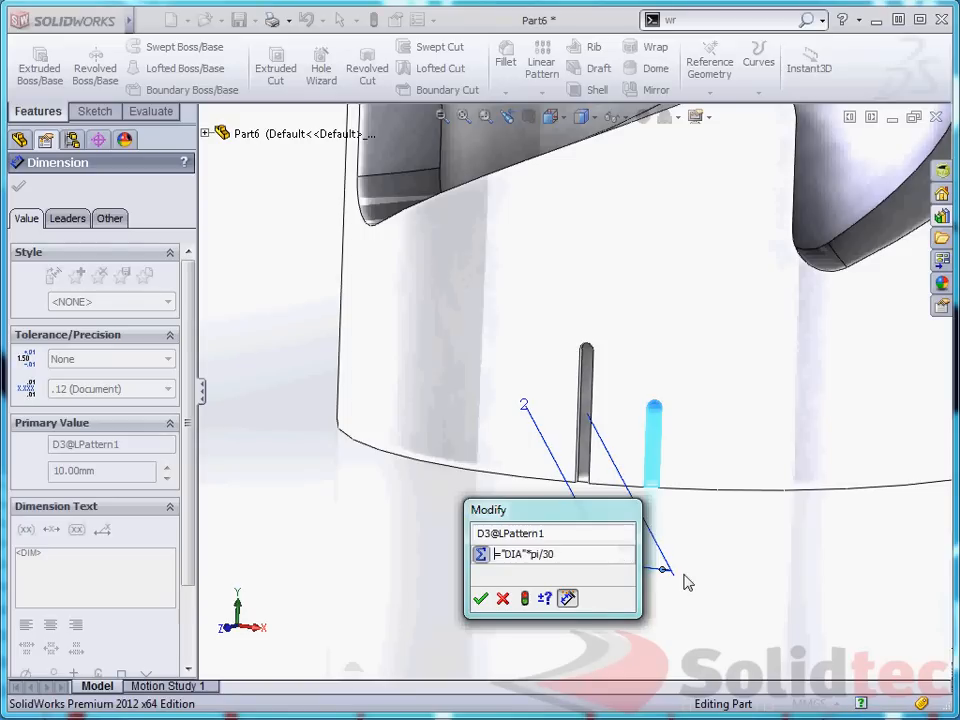
left_click(480, 598)
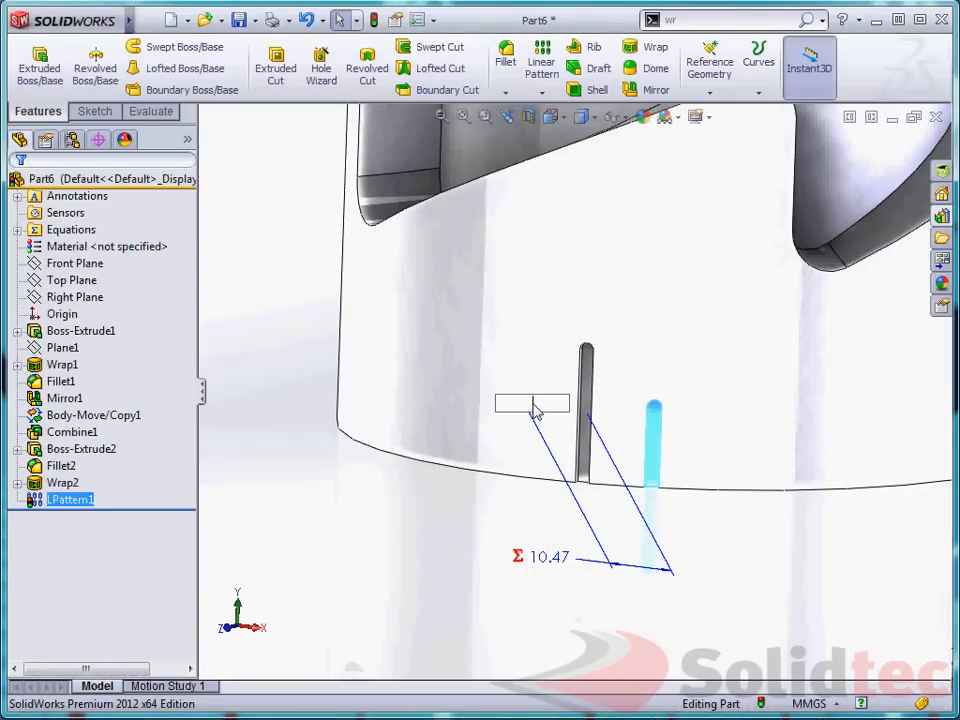
type("30")
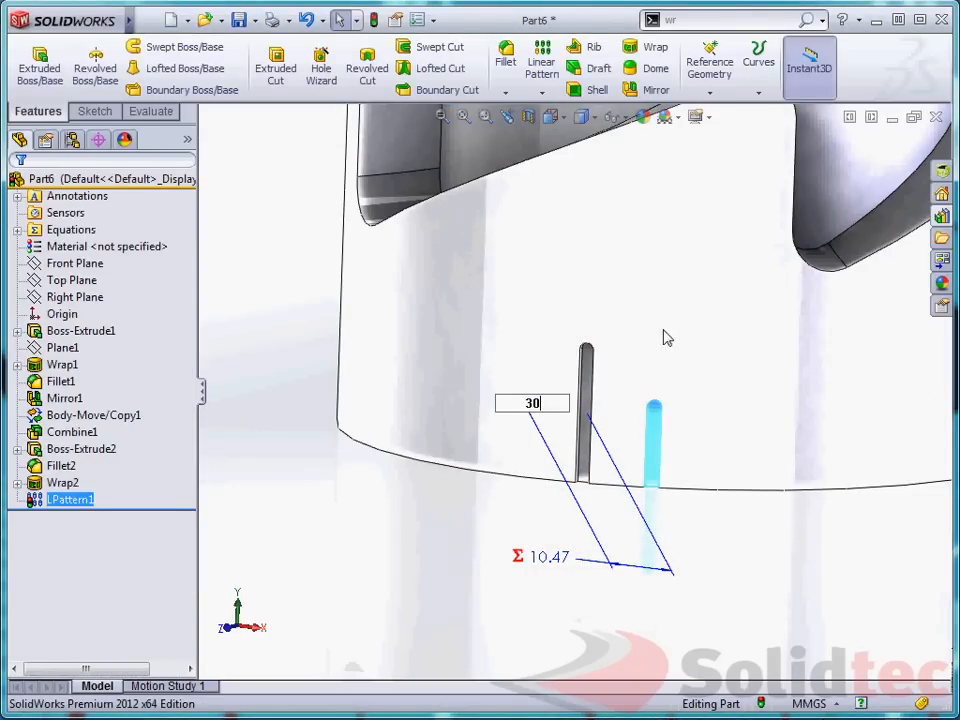
mouse_move(640, 300)
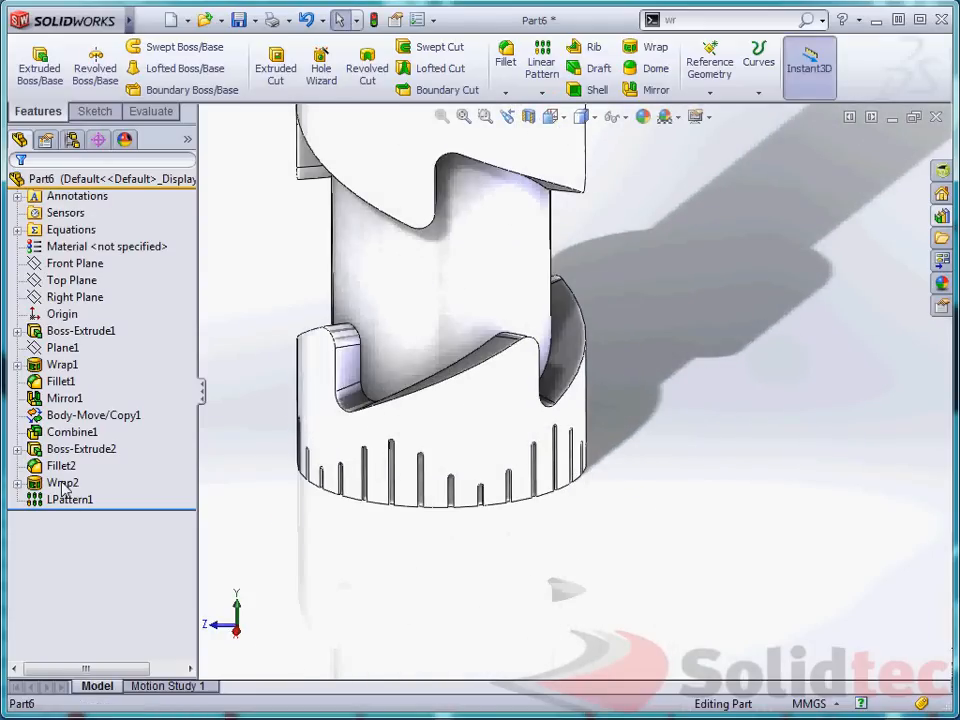
- Change the slot offset dimension D5@Sketch4 to ="DIA"*pi/36, reading 8.73
left_click(62, 482)
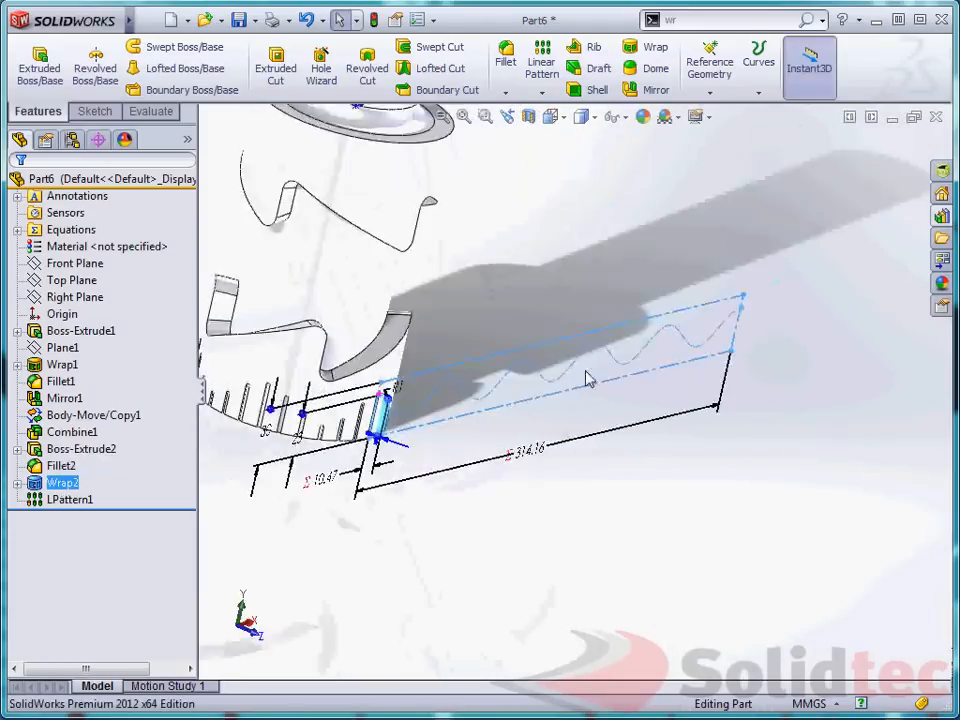
left_click_drag(590, 378, 500, 452)
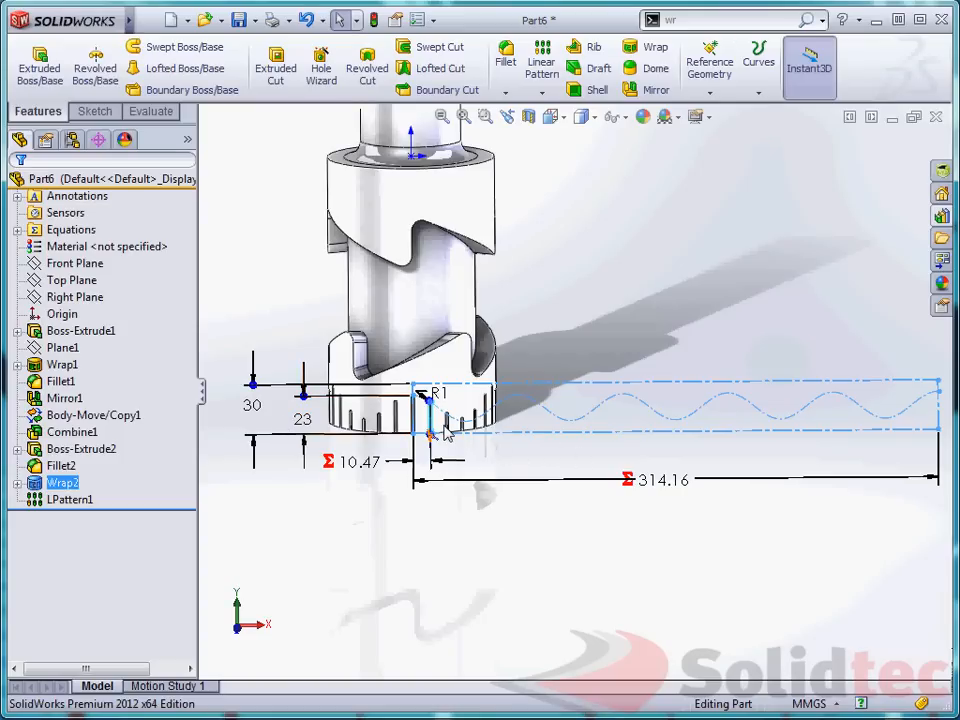
left_click(302, 420)
type("=\"DIA\"*pi/30")
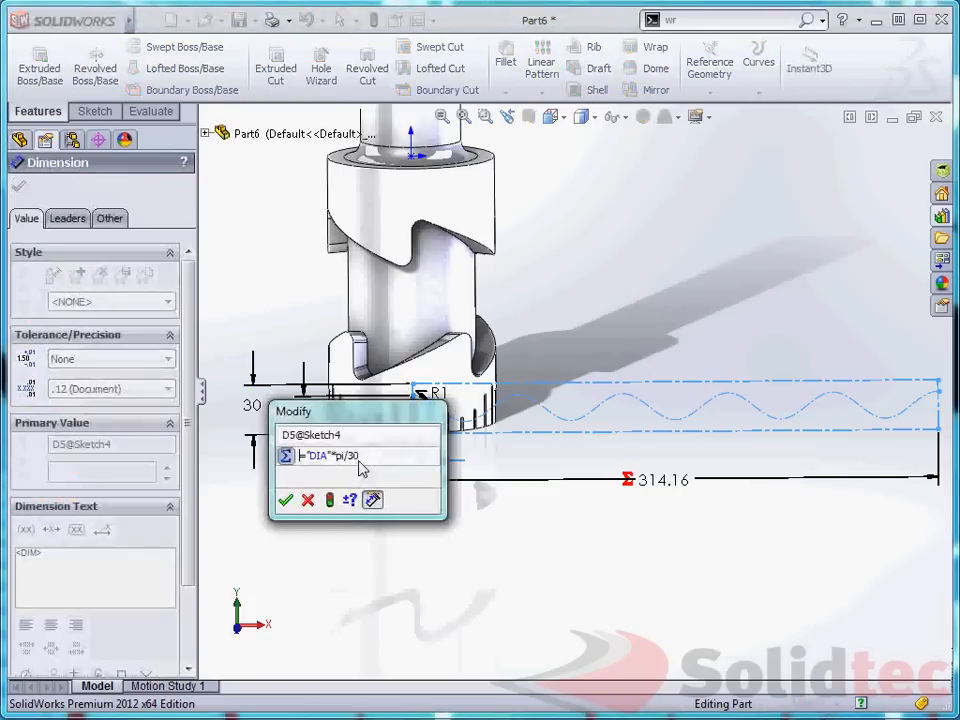
type("6")
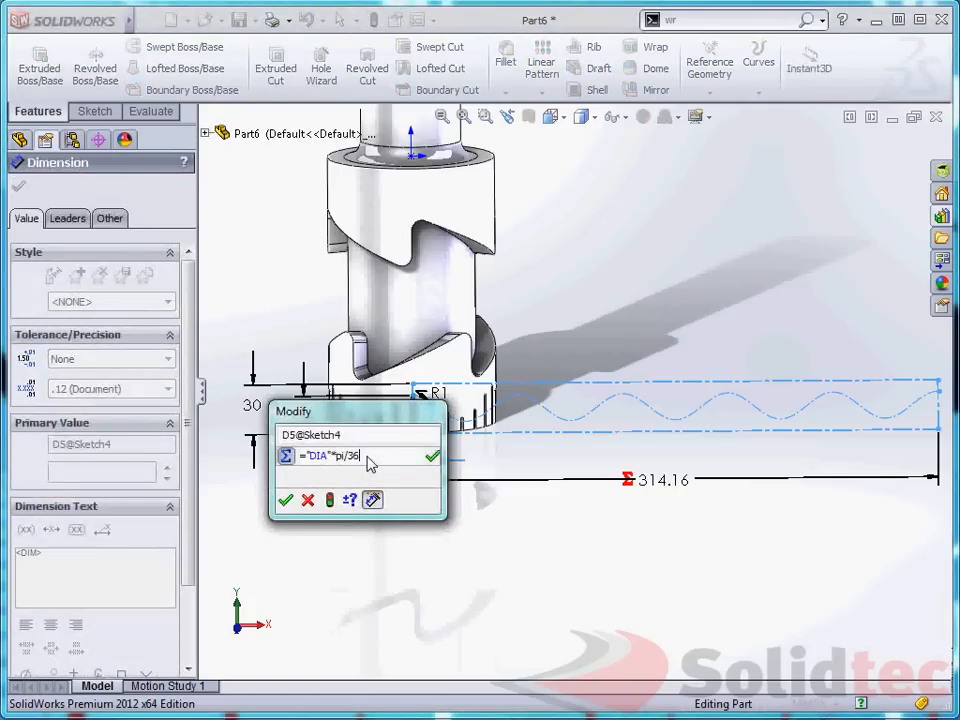
left_click(432, 456)
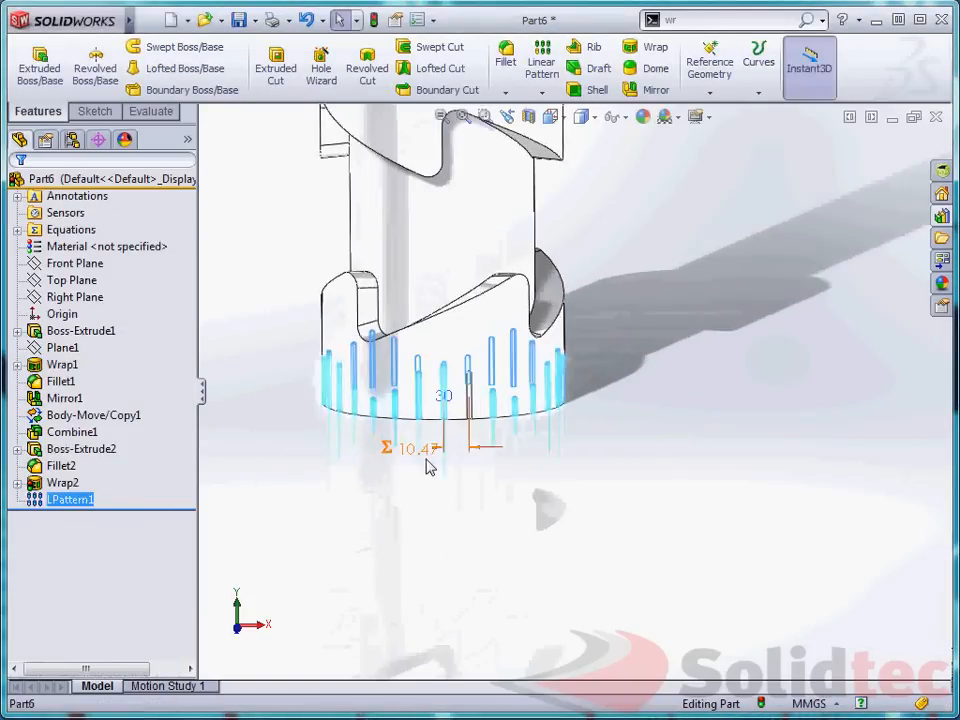
- Change the pattern spacing to ="DIA"*pi/36 and the instance count to 36
double_click(416, 448)
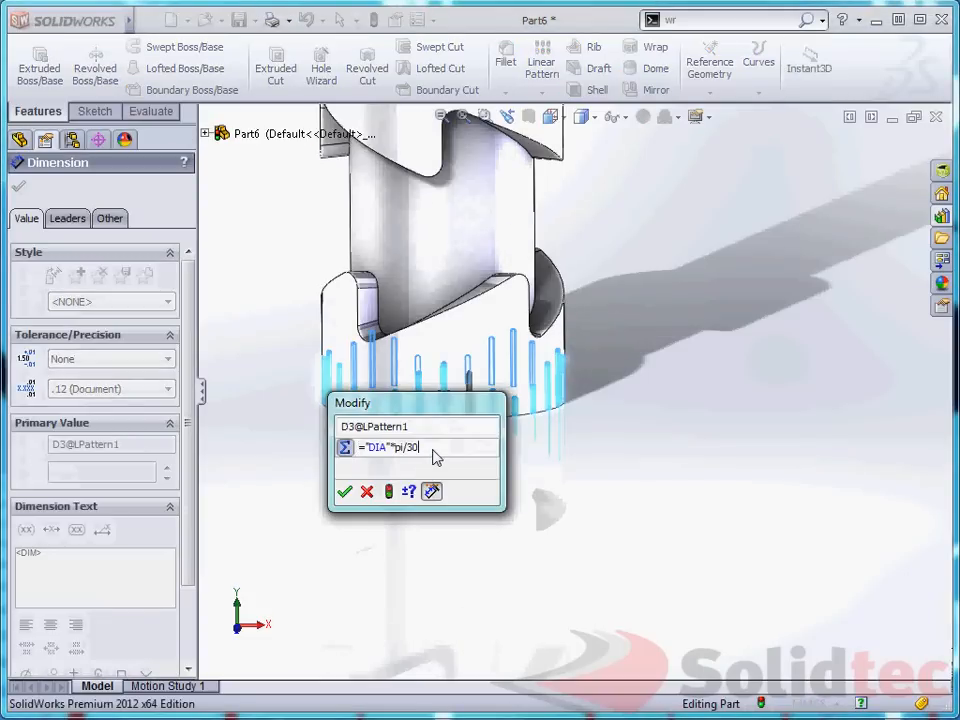
type("6")
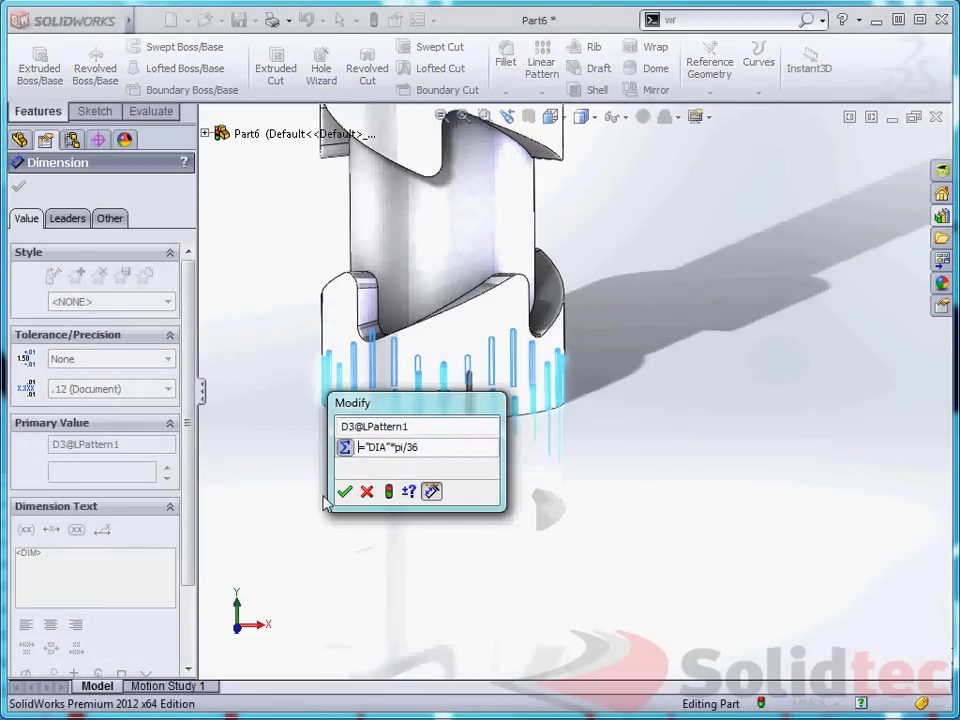
left_click(344, 492)
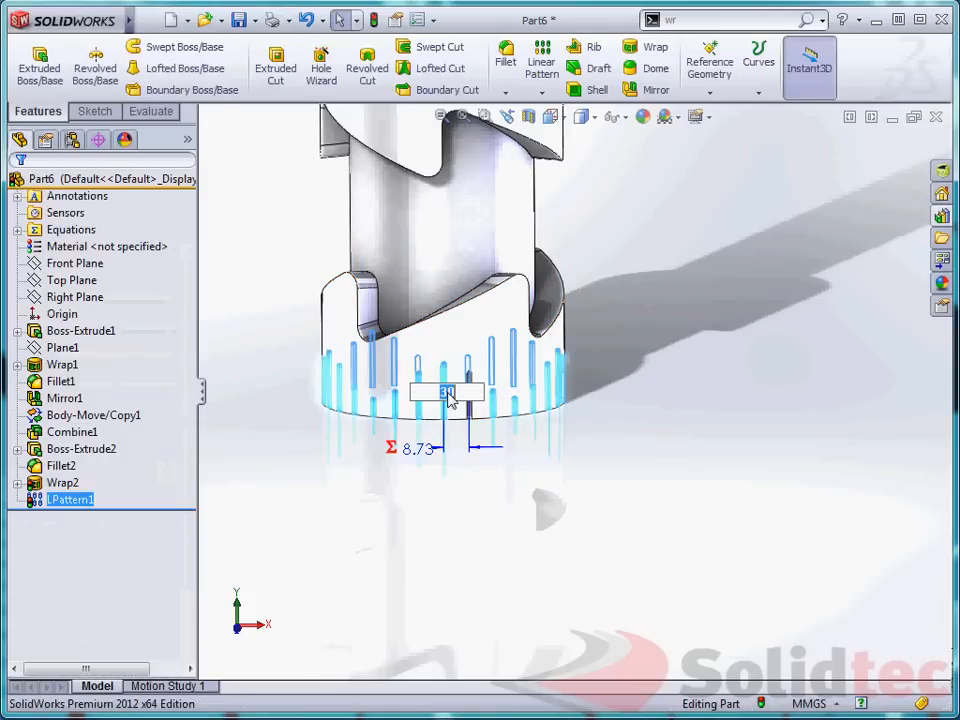
type("36")
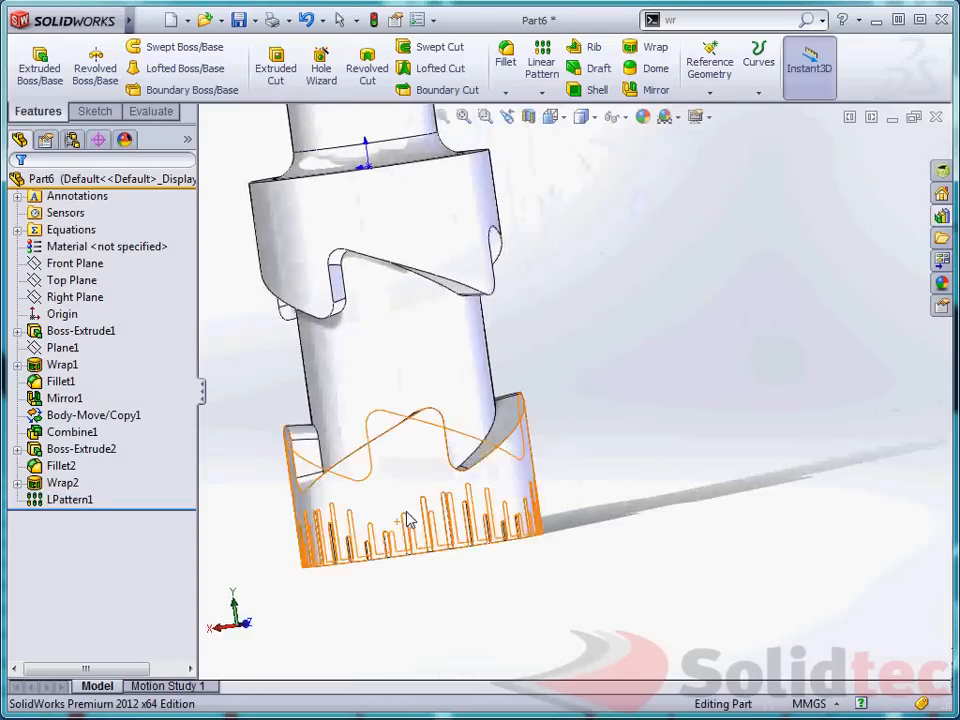
left_click_drag(404, 516, 592, 512)
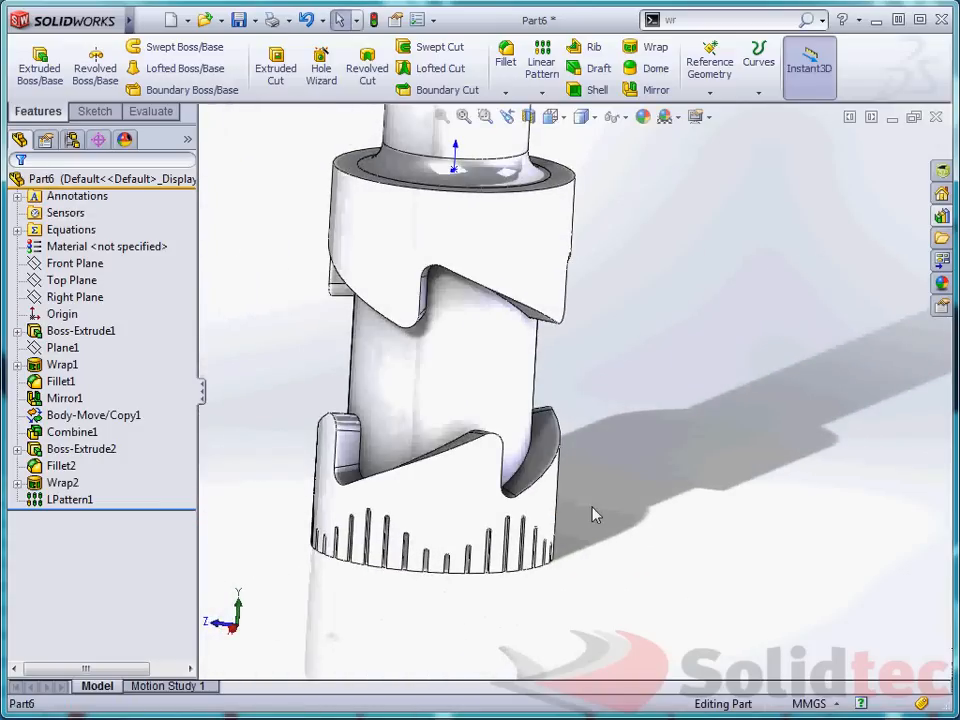